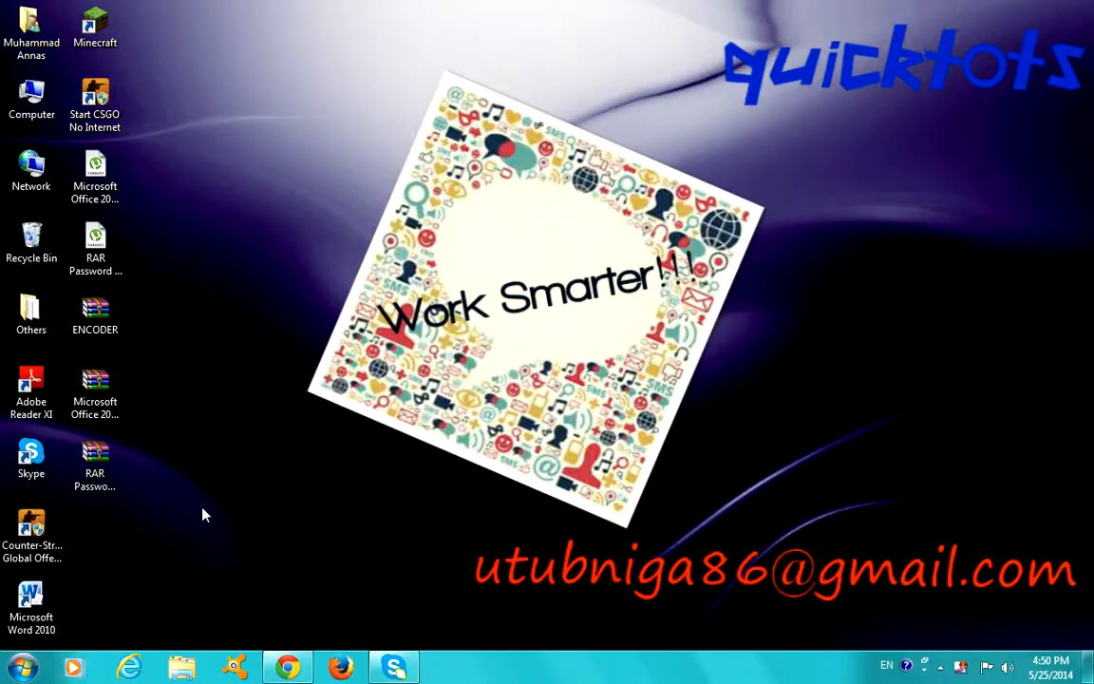
mouse_move(399, 292)
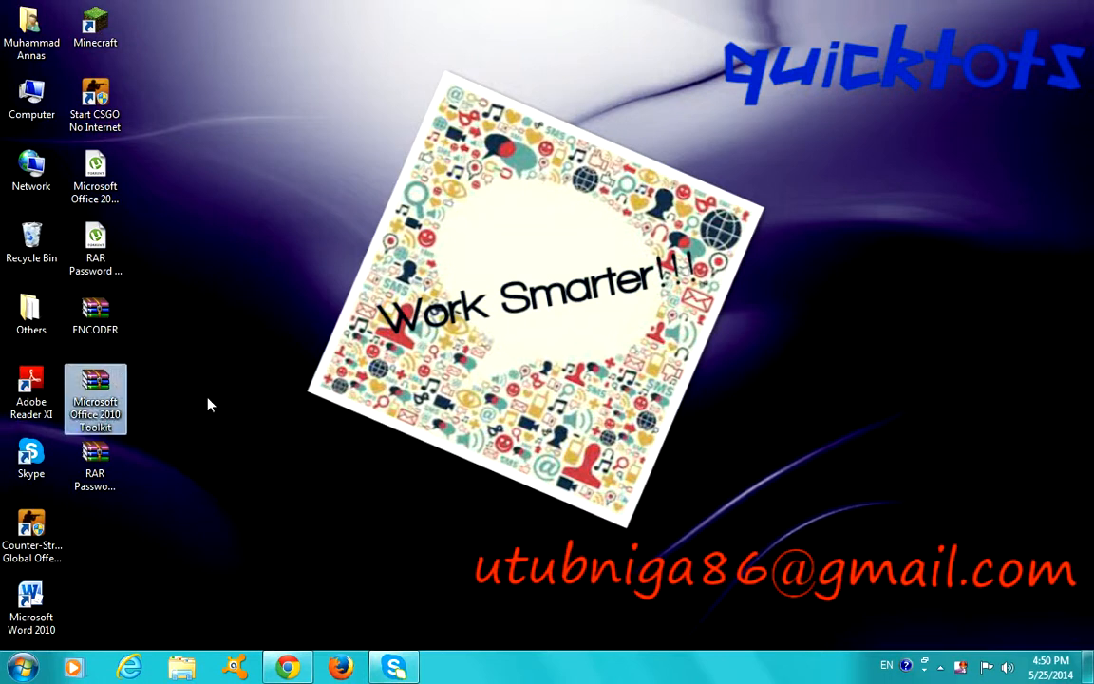
mouse_move(95, 385)
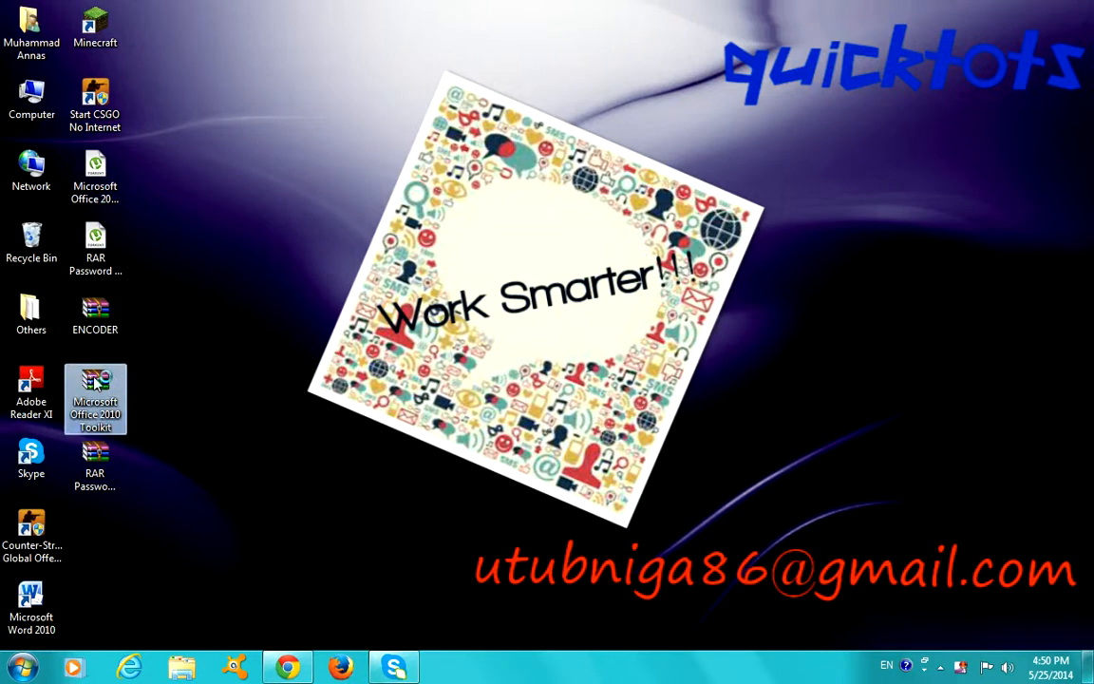
- Open Microsoft Office 2010 Toolkit.rar in WinRAR, then minimize the WinRAR window
double_click(95, 397)
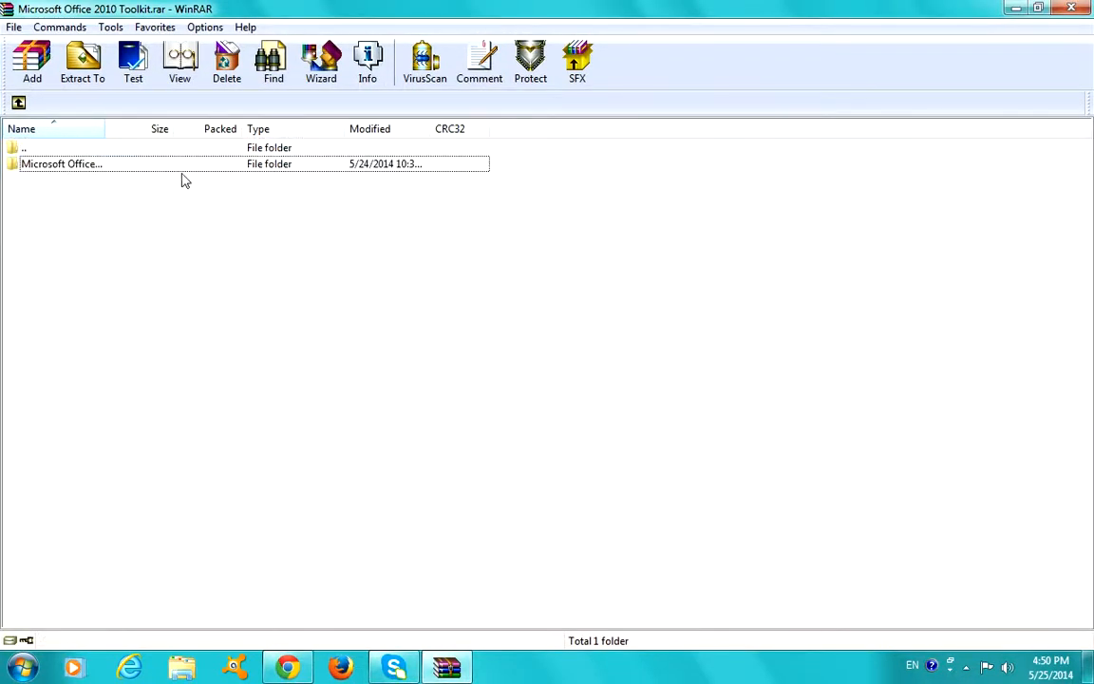
double_click(62, 163)
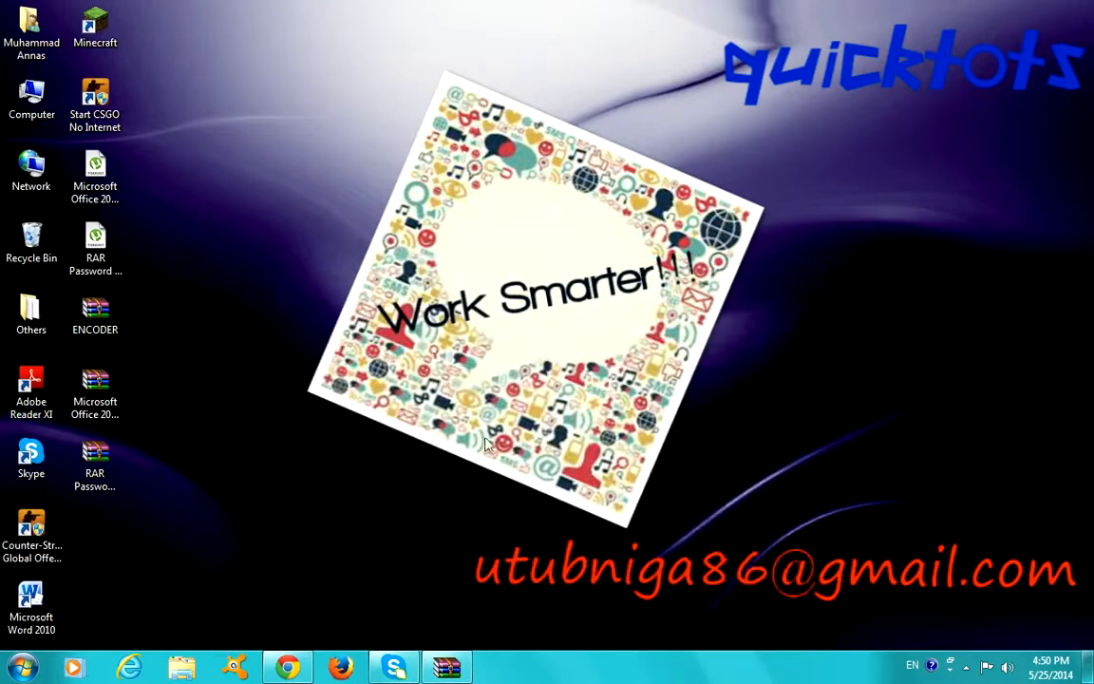
mouse_move(426, 38)
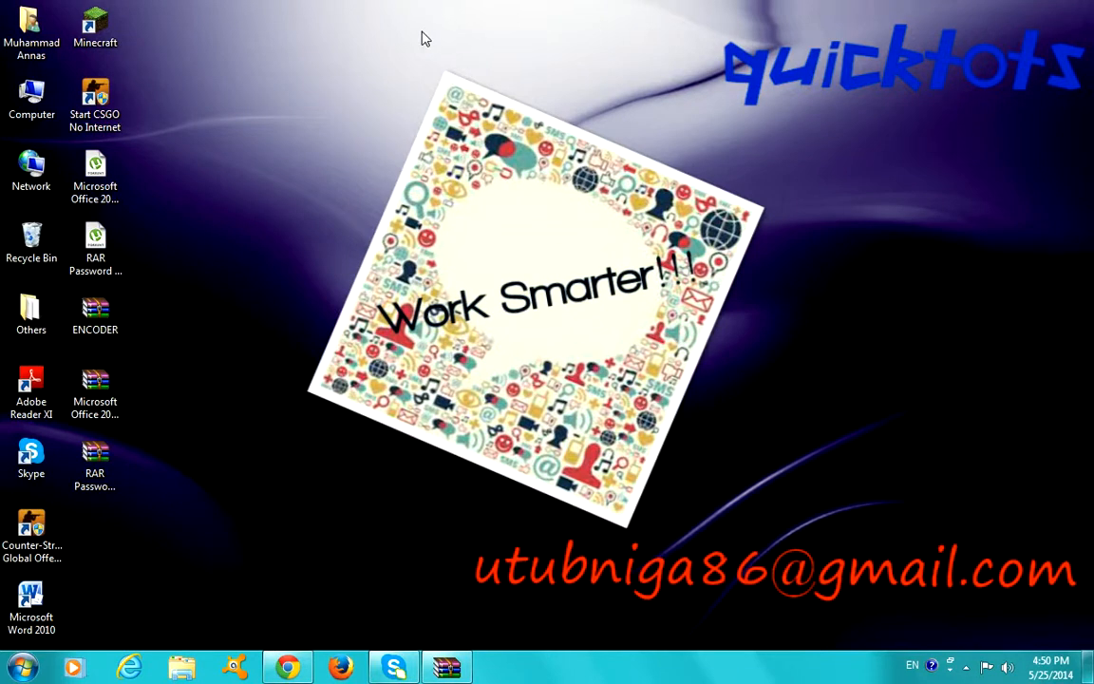
mouse_move(929, 19)
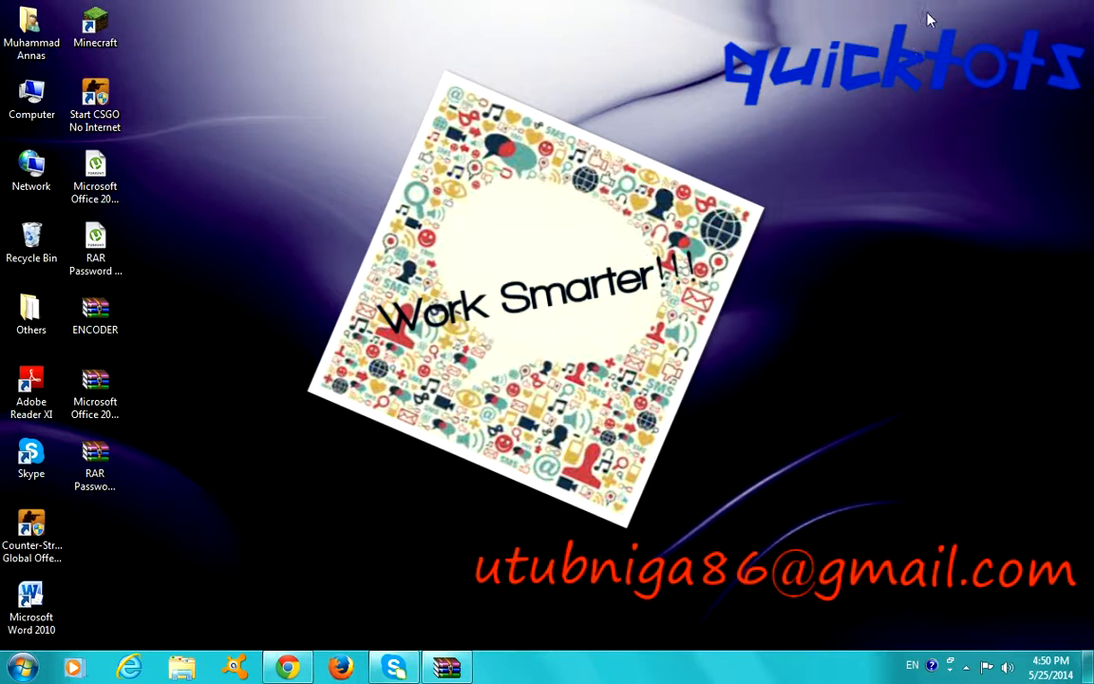
mouse_move(323, 615)
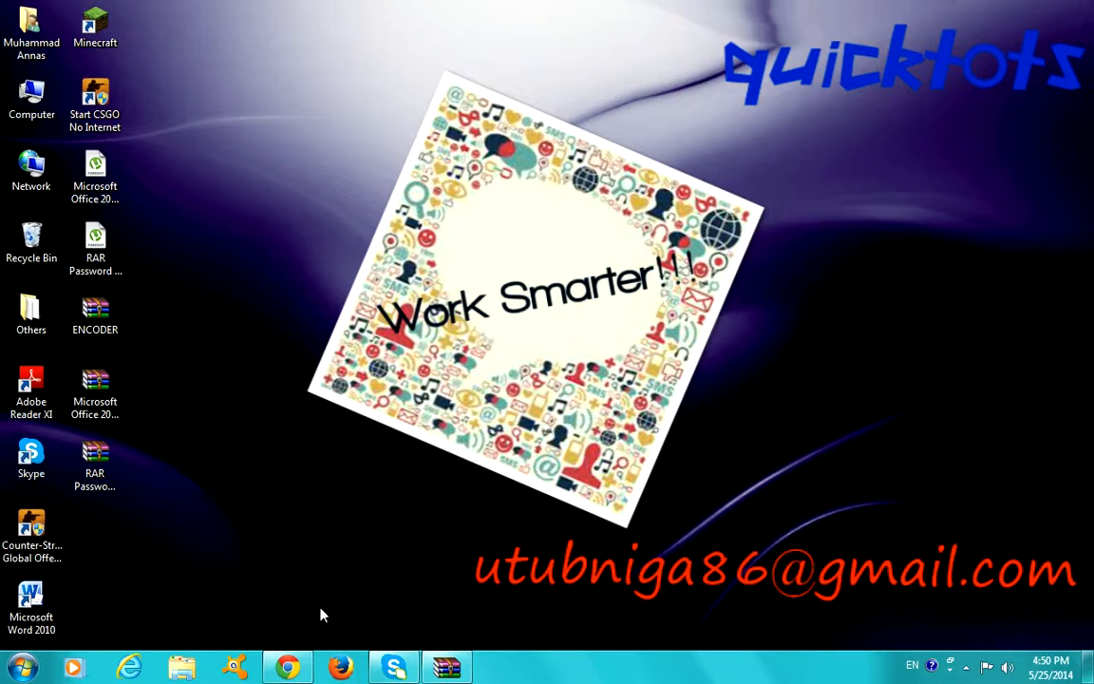
mouse_move(302, 655)
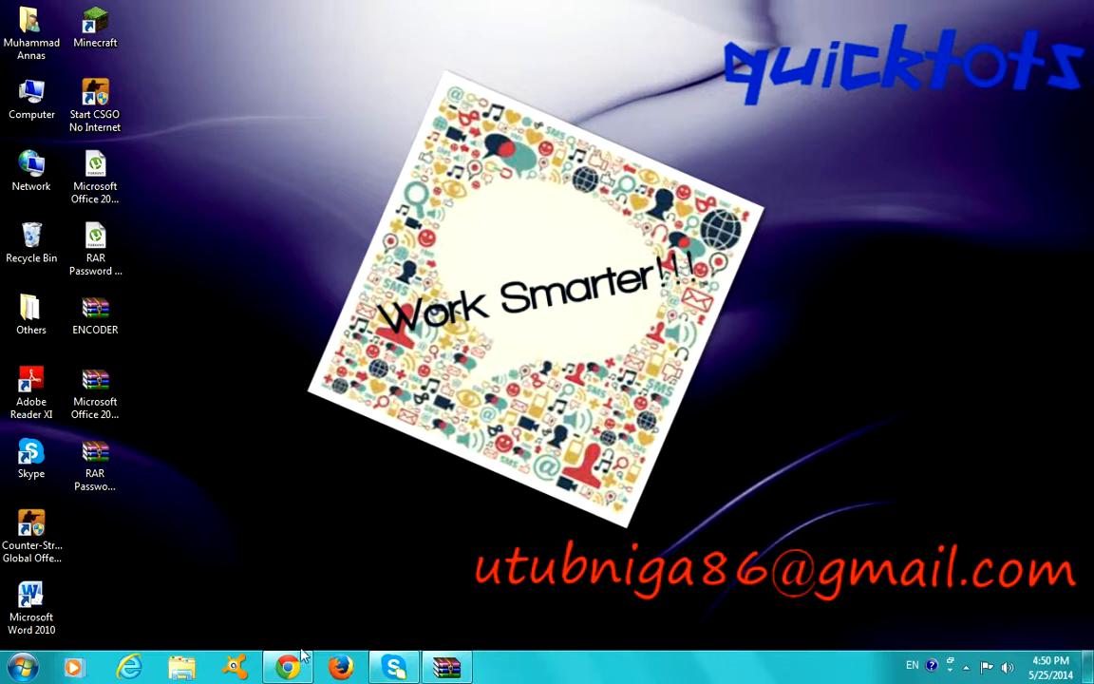
- Bring the quicktots.webs.com tab forward and scroll down to its DOWNLOADS section
left_click(286, 667)
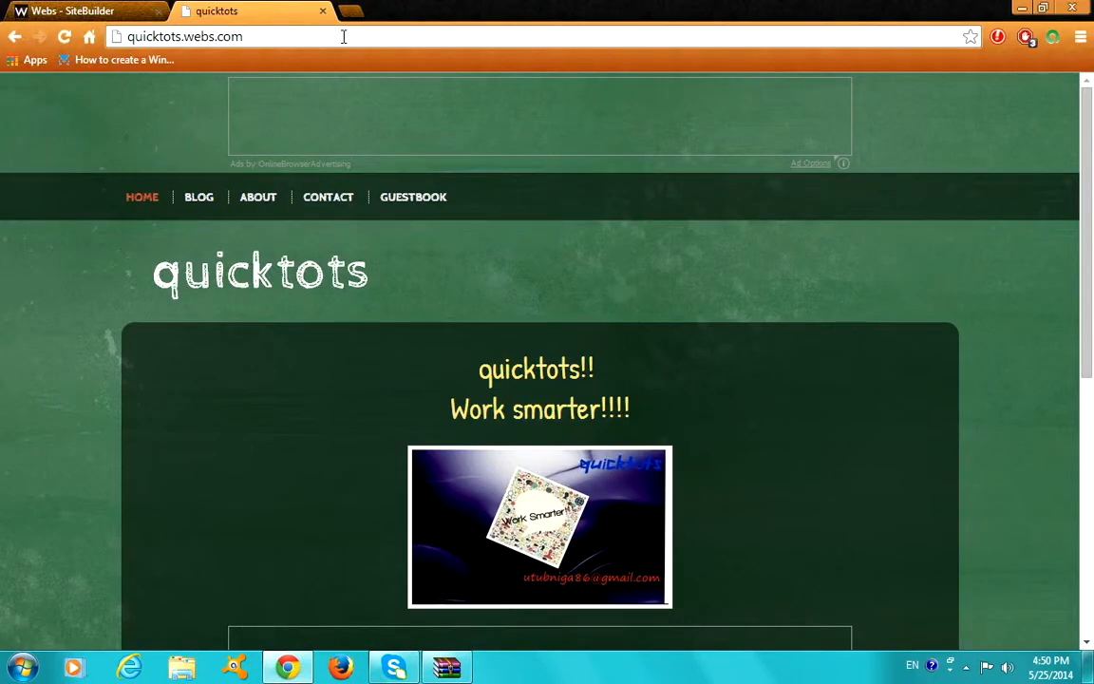
mouse_move(493, 126)
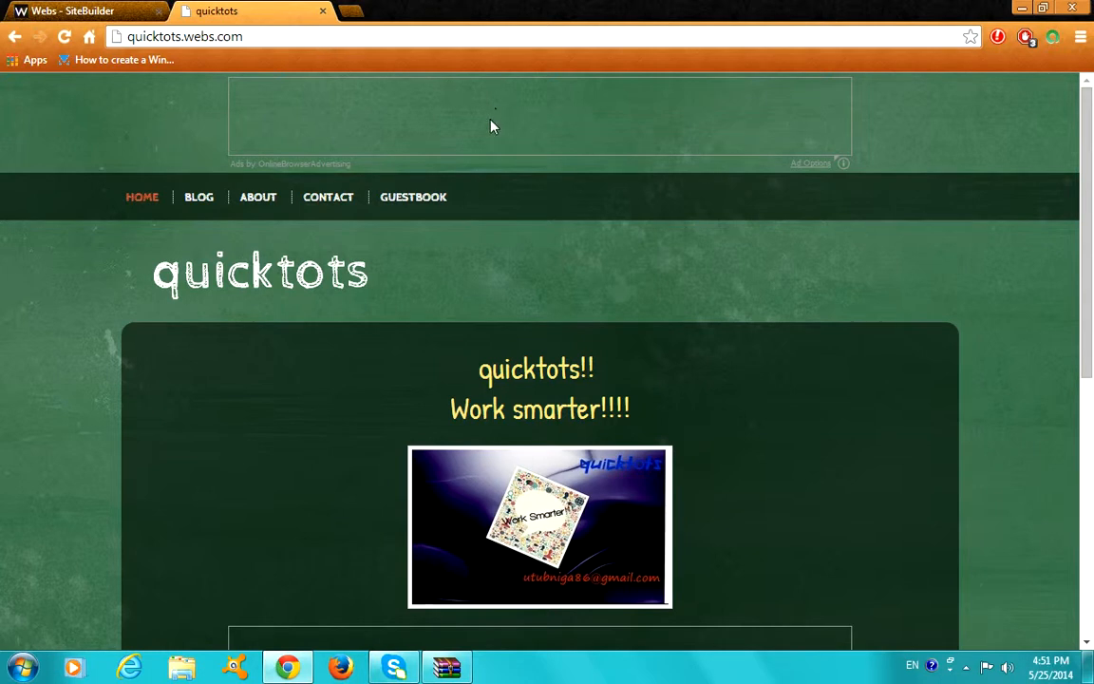
scroll("down", 3)
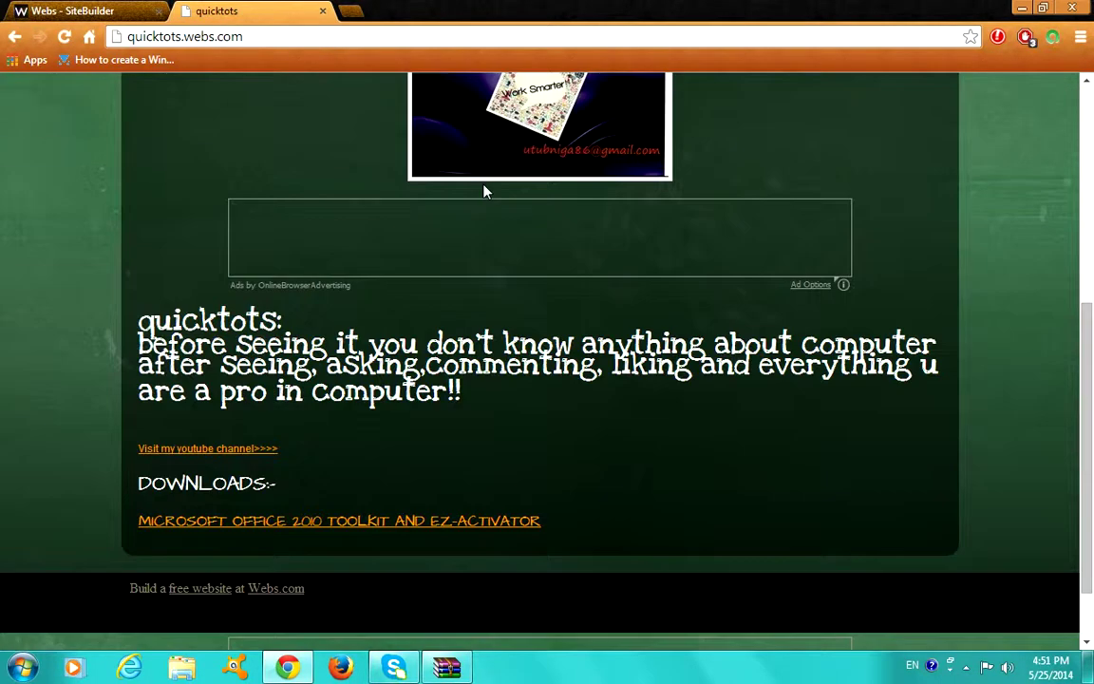
scroll("up", 3)
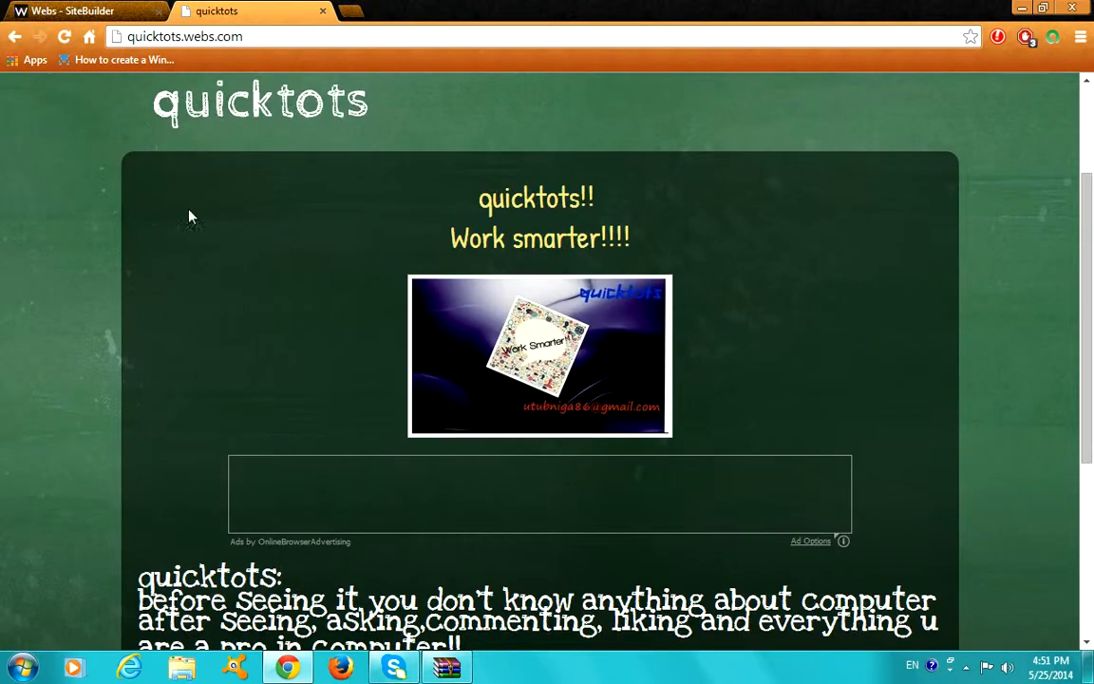
mouse_move(746, 248)
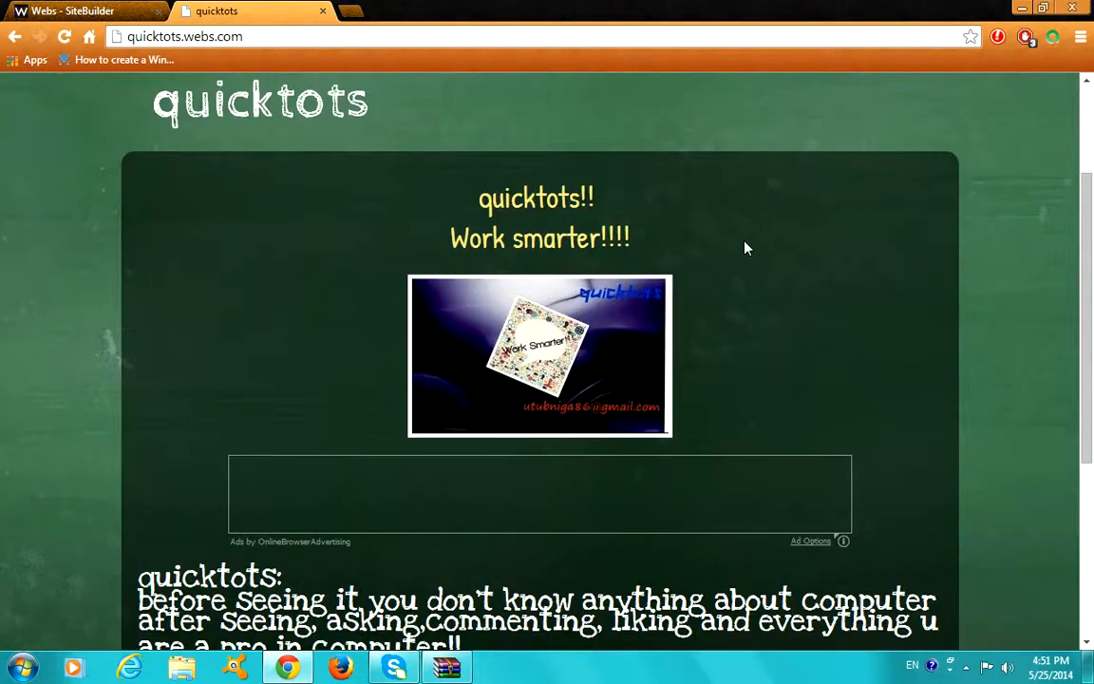
scroll("down", 3)
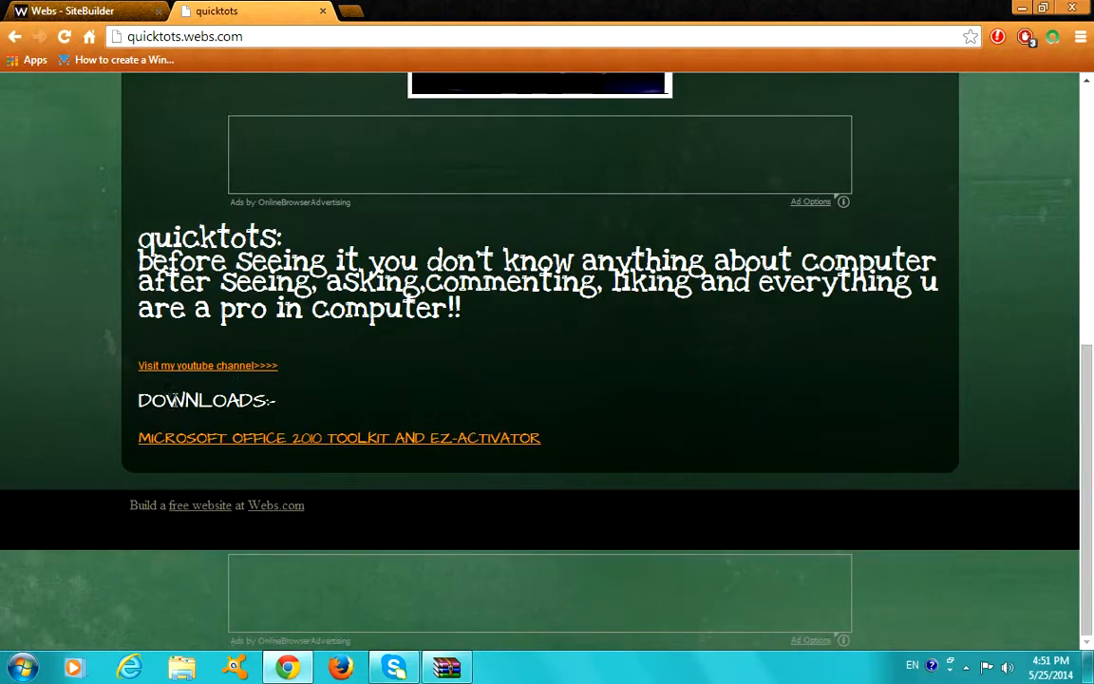
scroll("up", 3)
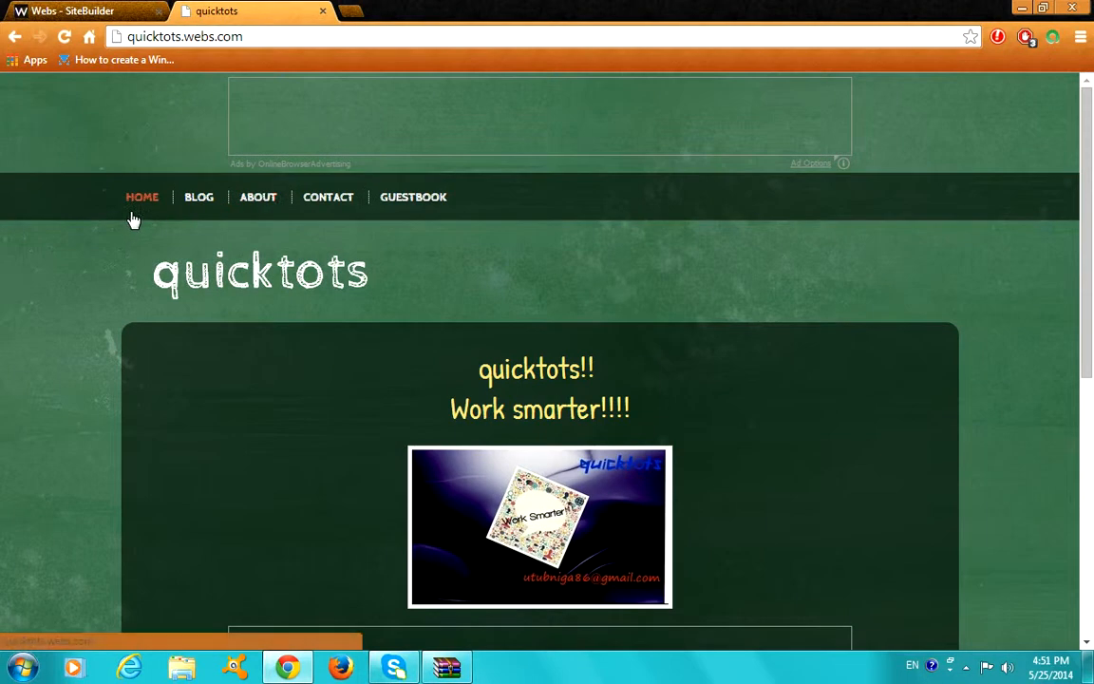
mouse_move(83, 162)
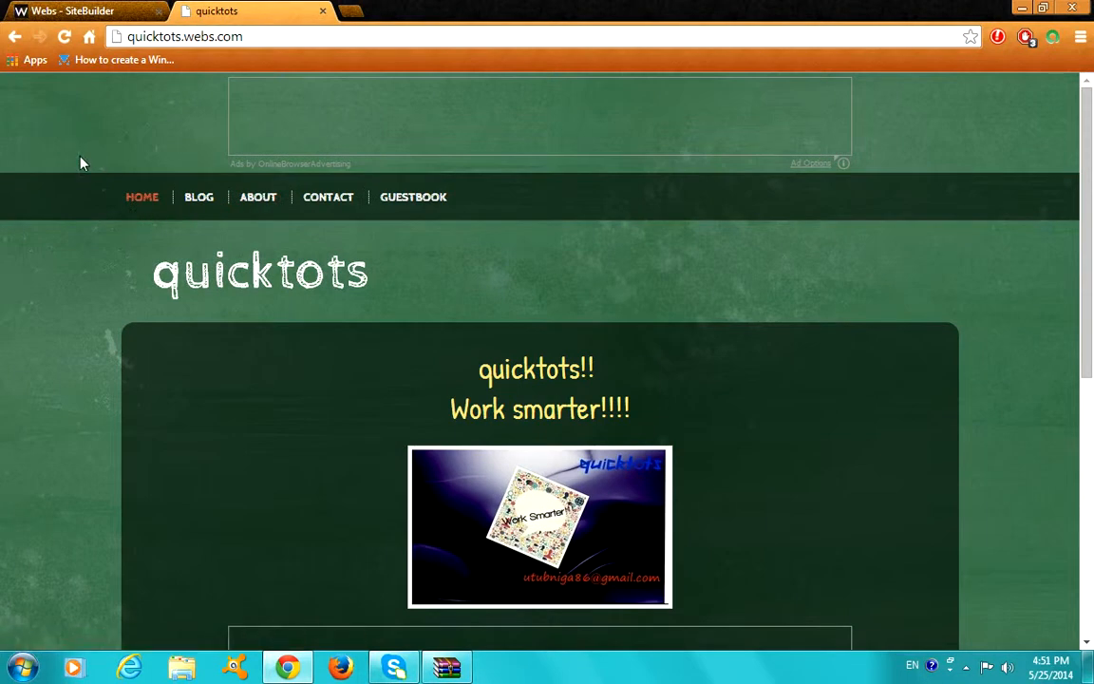
mouse_move(252, 55)
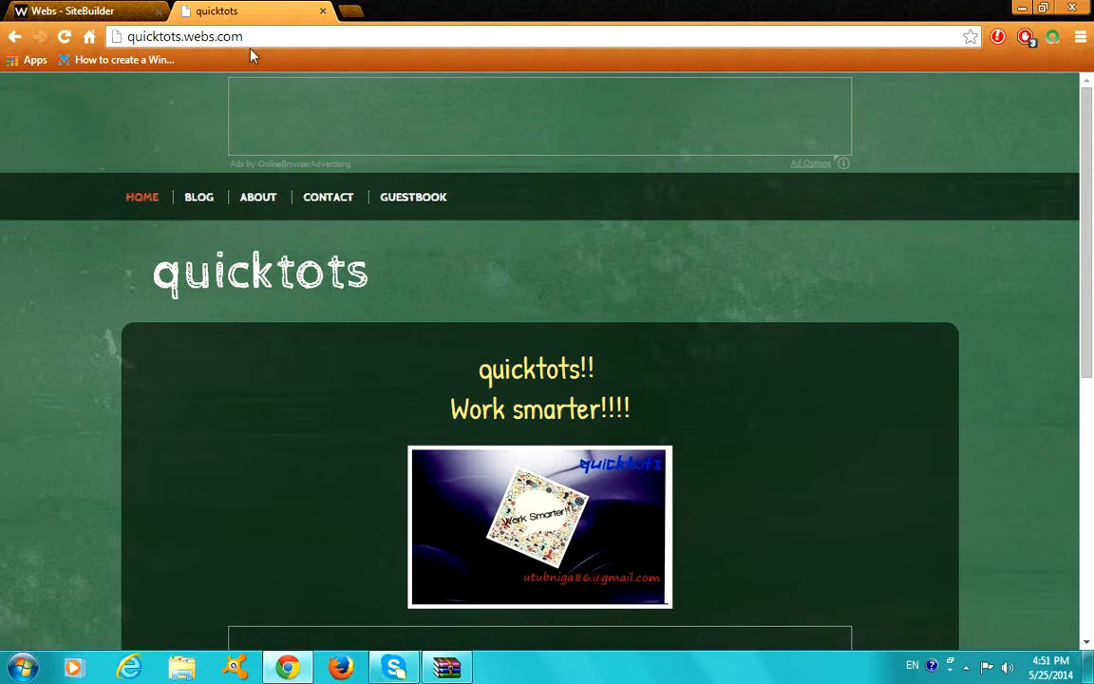
scroll("down", 3)
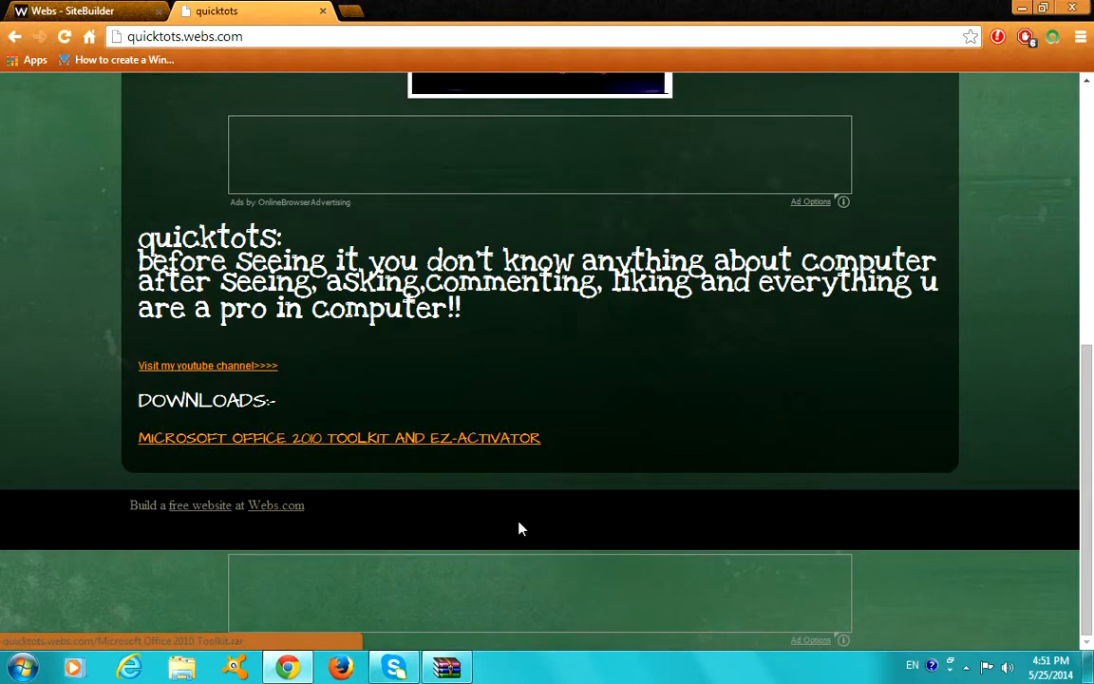
mouse_move(498, 446)
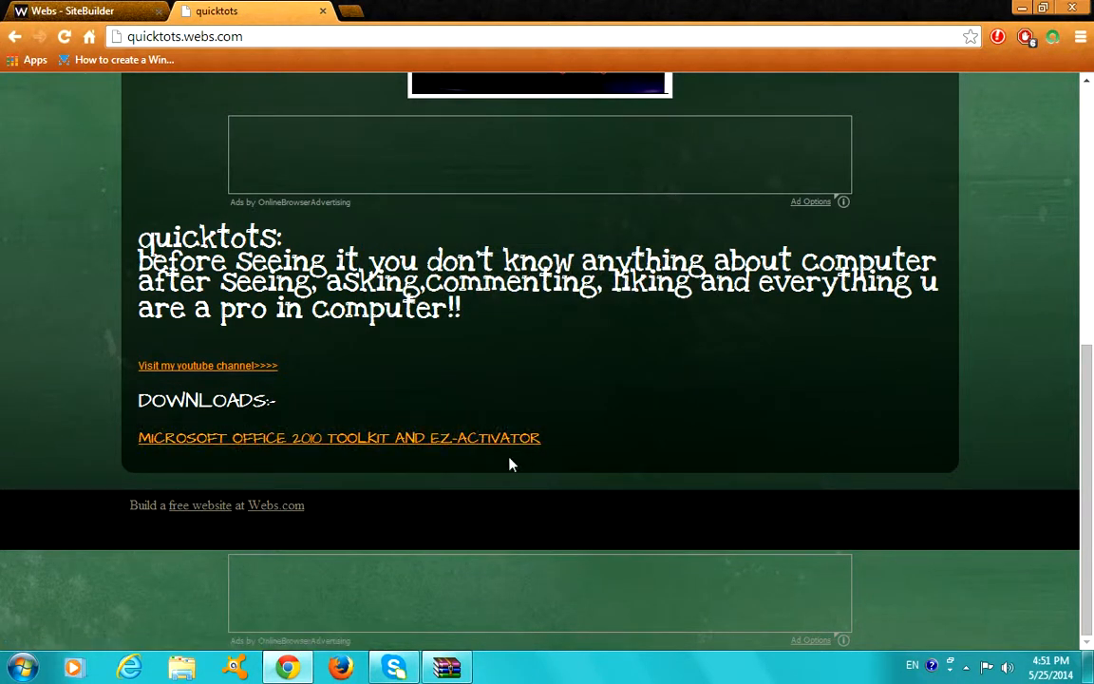
mouse_move(489, 438)
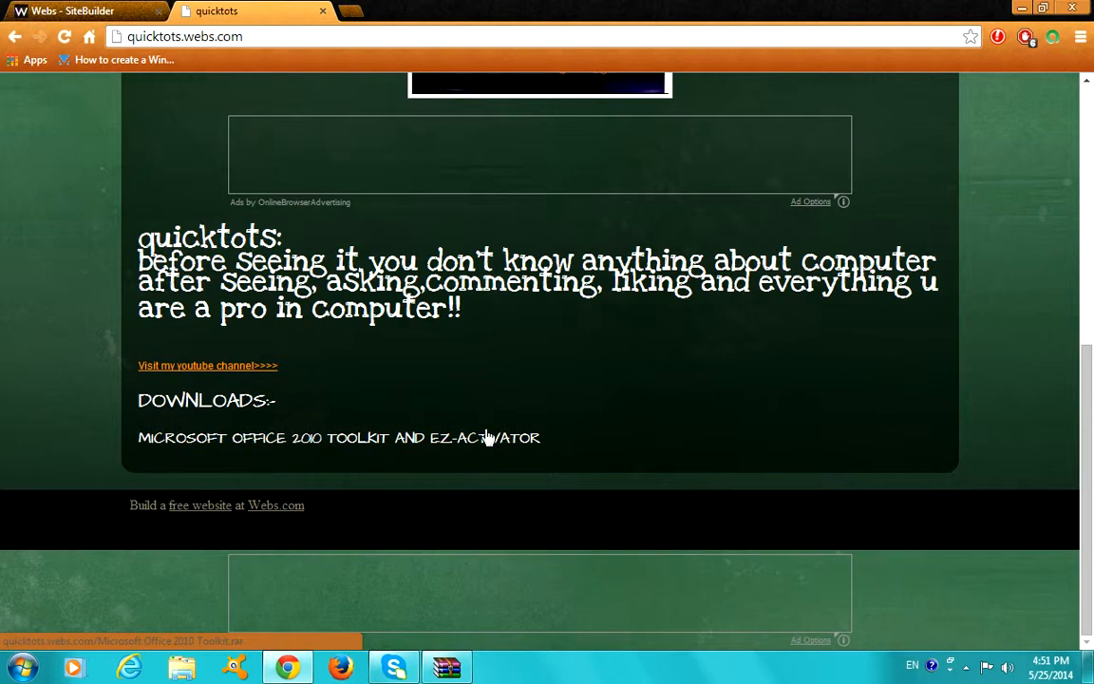
- Start downloading the MICROSOFT OFFICE 2010 TOOLKIT AND EZ-ACTIVATOR archive (12.3 MB)
left_click(339, 438)
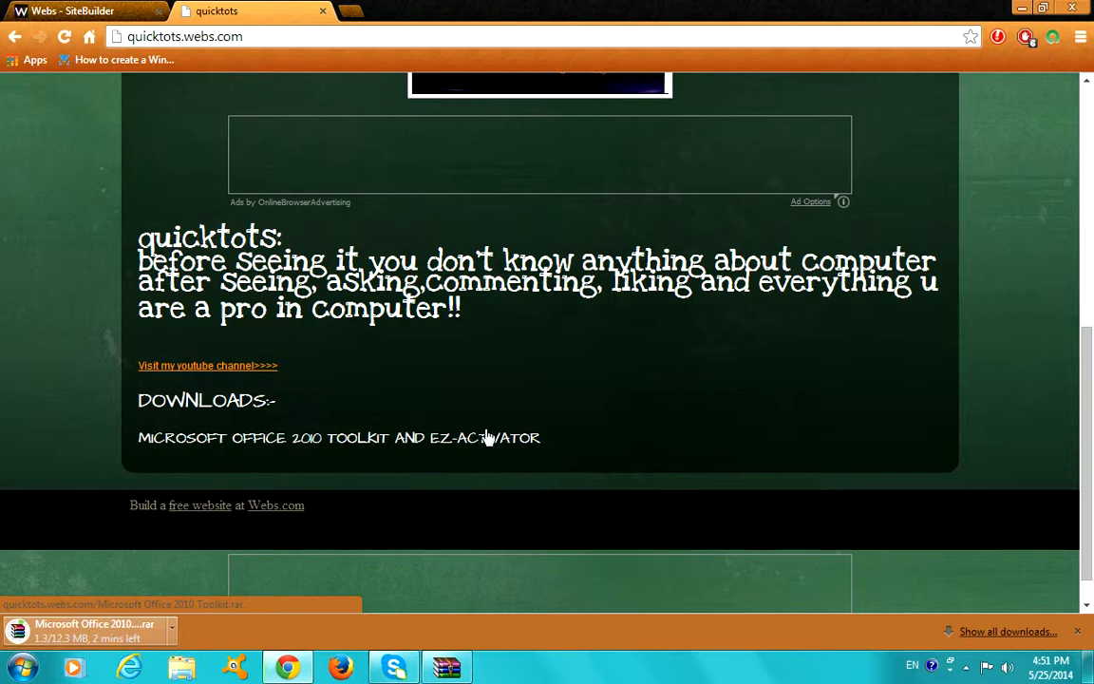
mouse_move(28, 563)
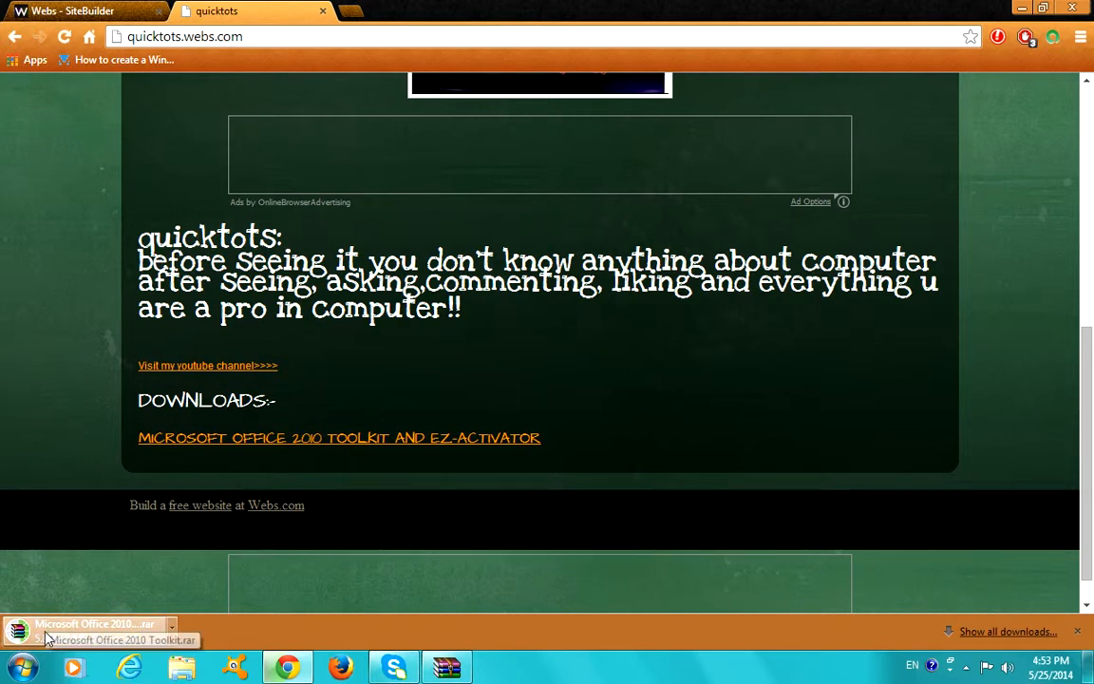
mouse_move(189, 618)
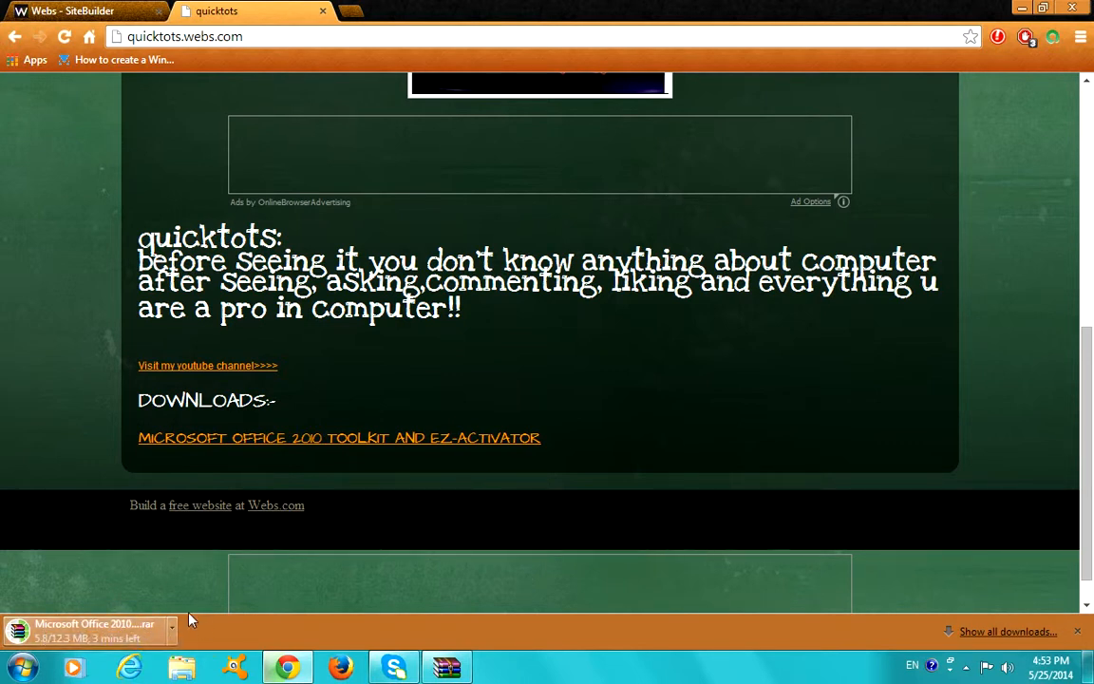
mouse_move(665, 140)
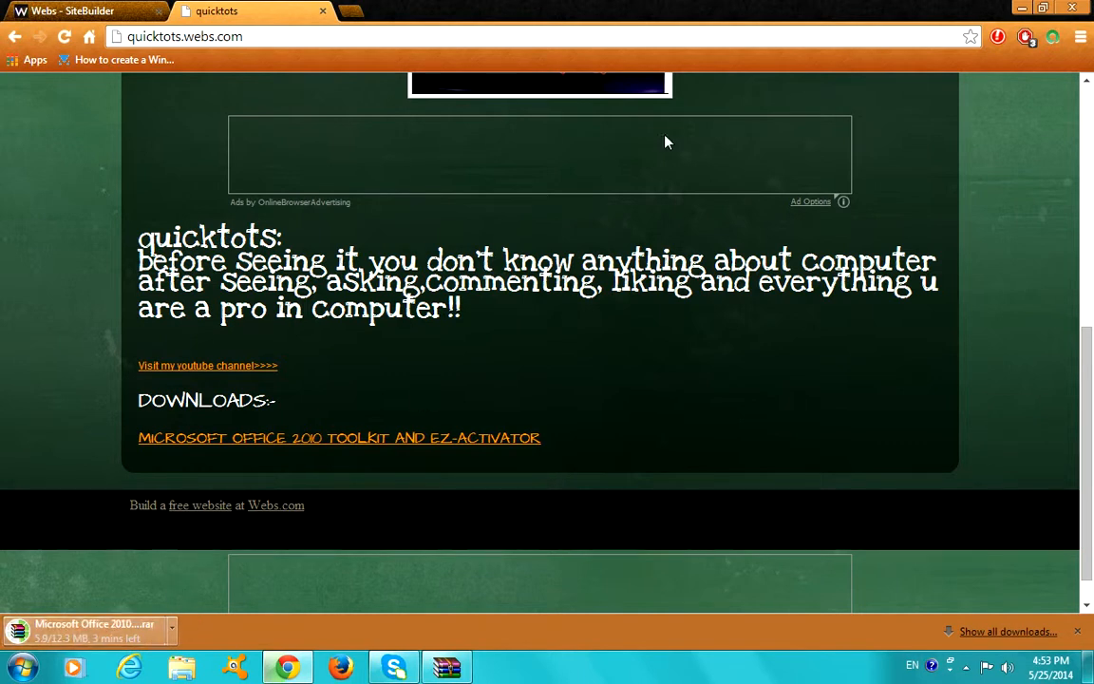
mouse_move(76, 665)
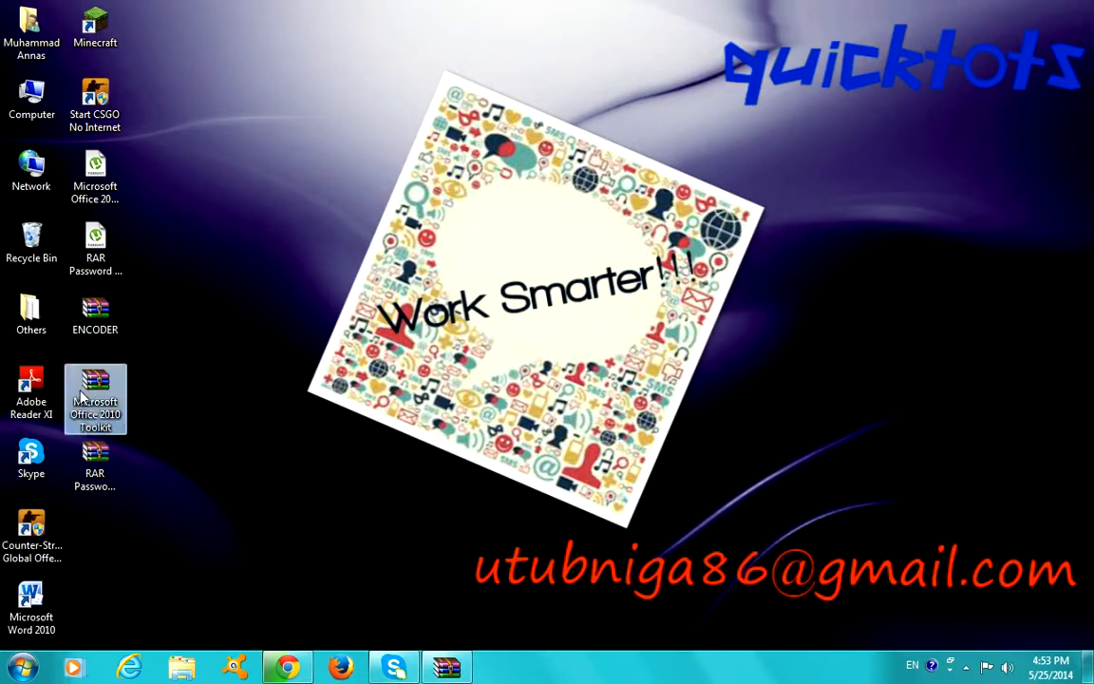
- Reopen the Toolkit archive, maximize WinRAR, and extract to Desktop\Microsoft Office 2010 Toolkit
double_click(95, 399)
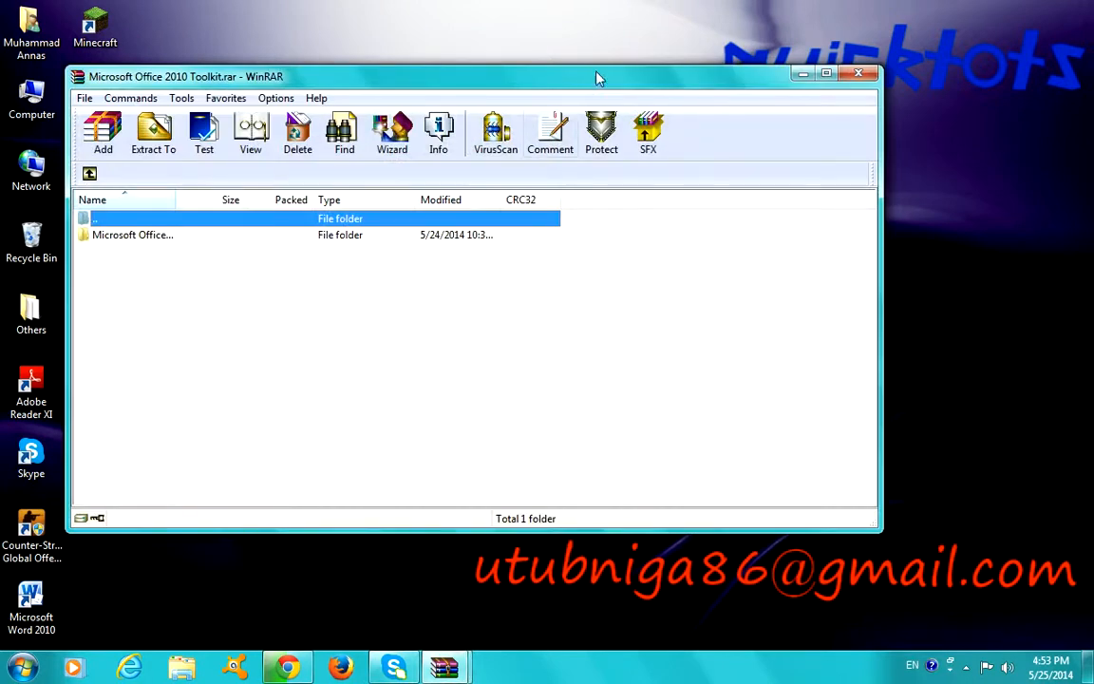
left_click(825, 73)
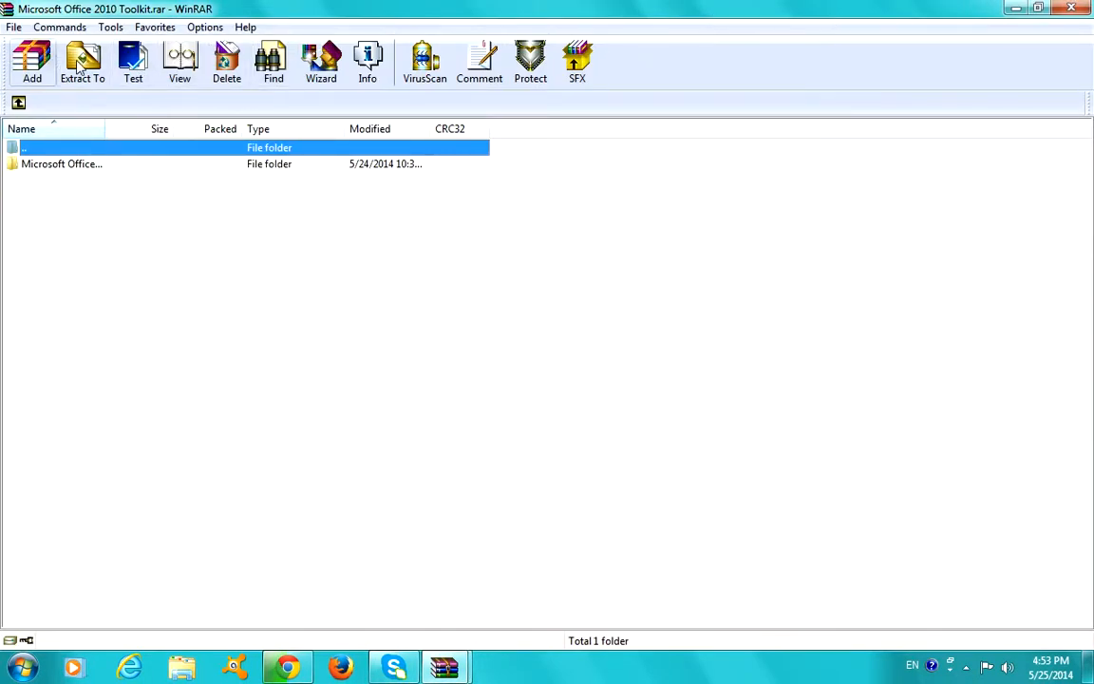
left_click(83, 61)
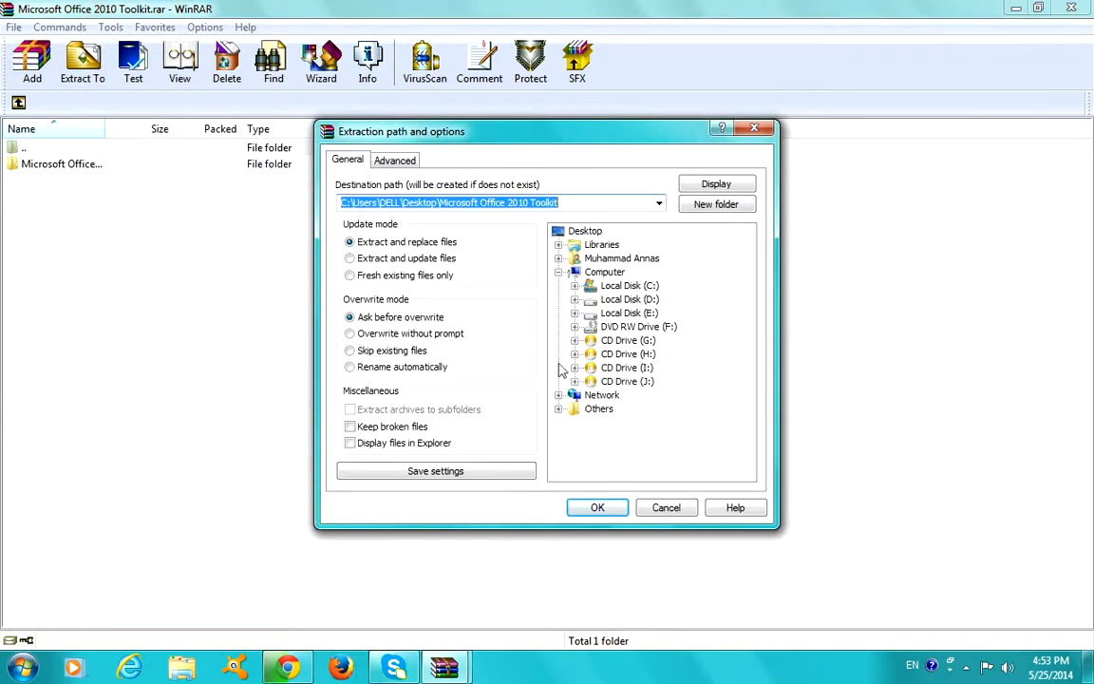
left_click(597, 507)
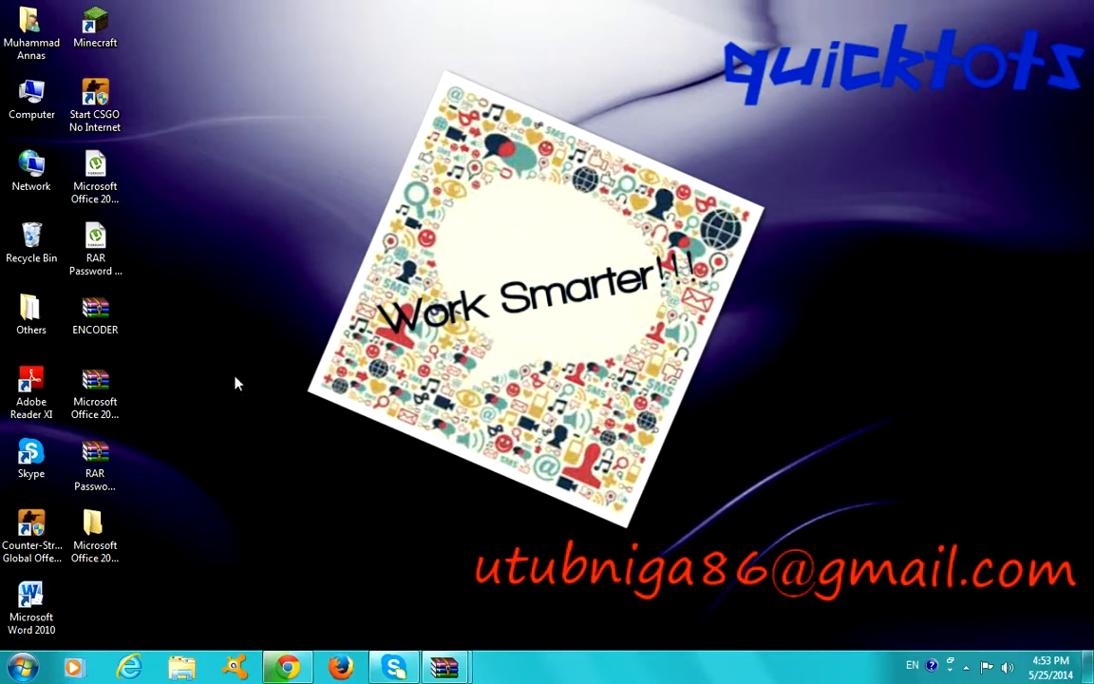
- Open the inner Office 2010 Toolkit folder and preview the screener image
left_click(182, 665)
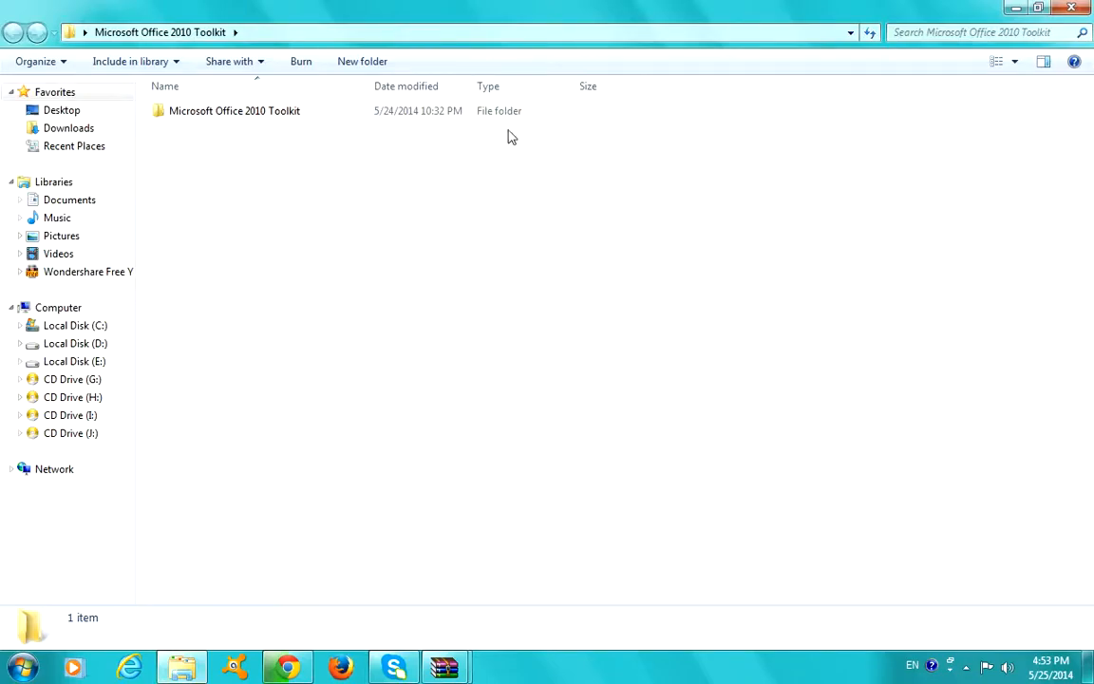
double_click(234, 110)
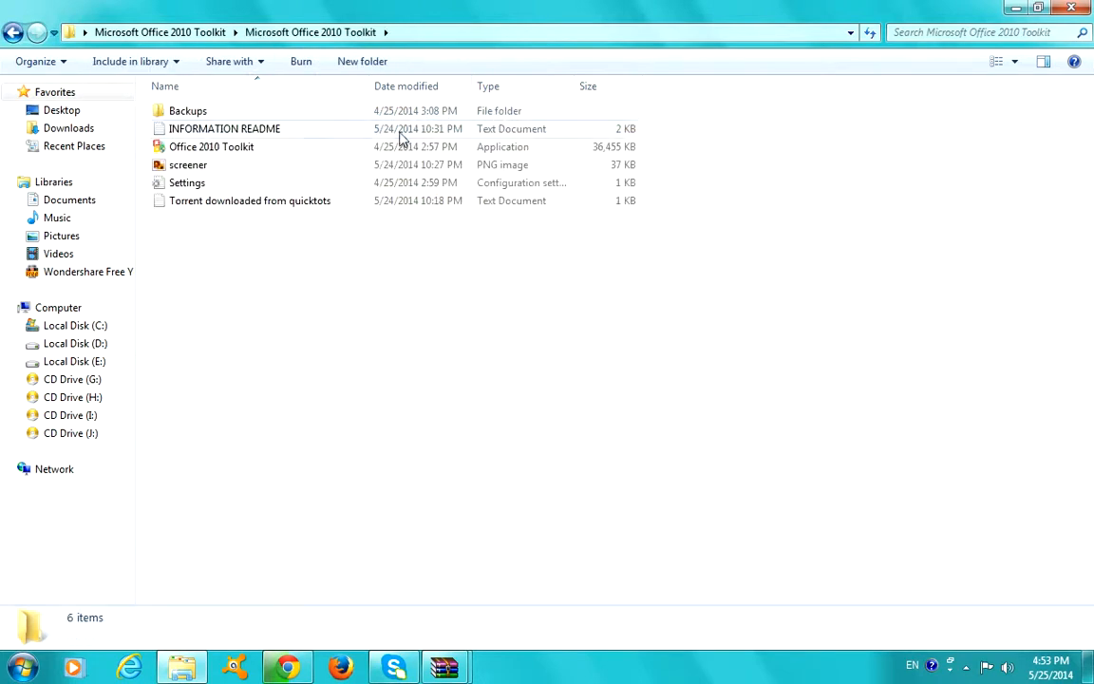
mouse_move(380, 146)
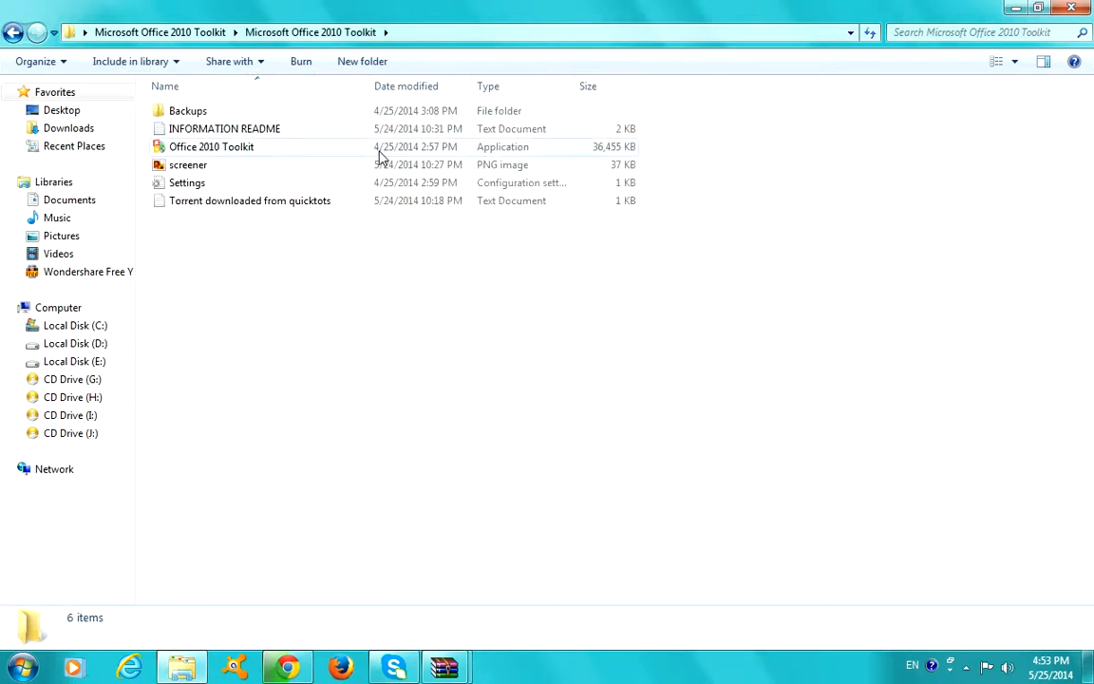
double_click(211, 146)
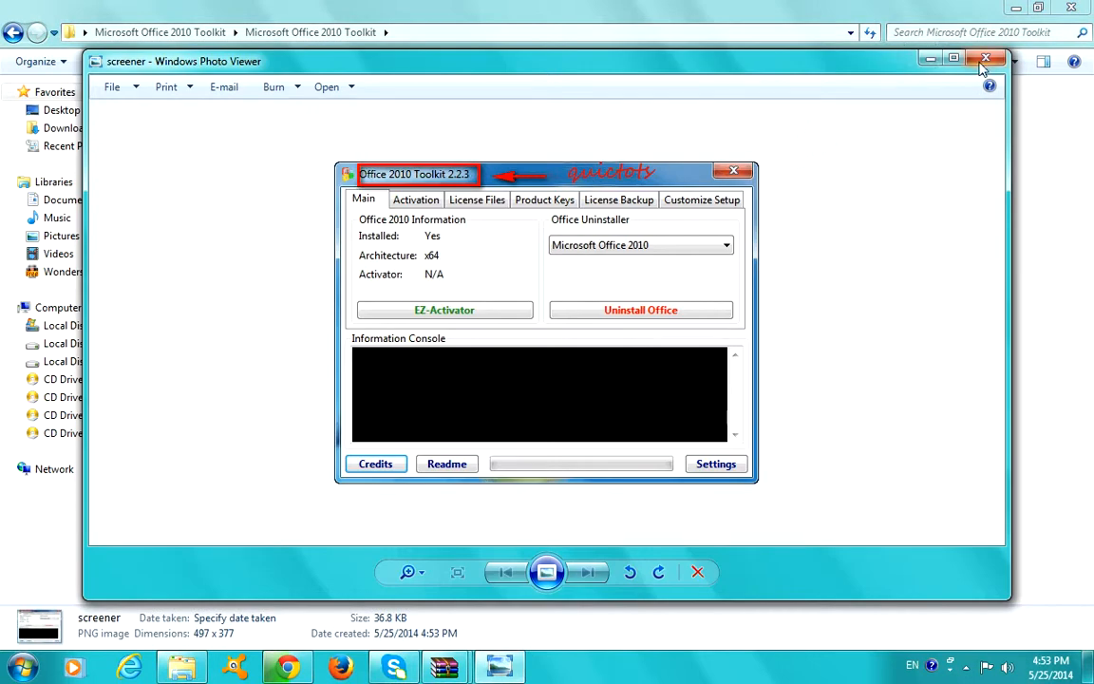
left_click(986, 58)
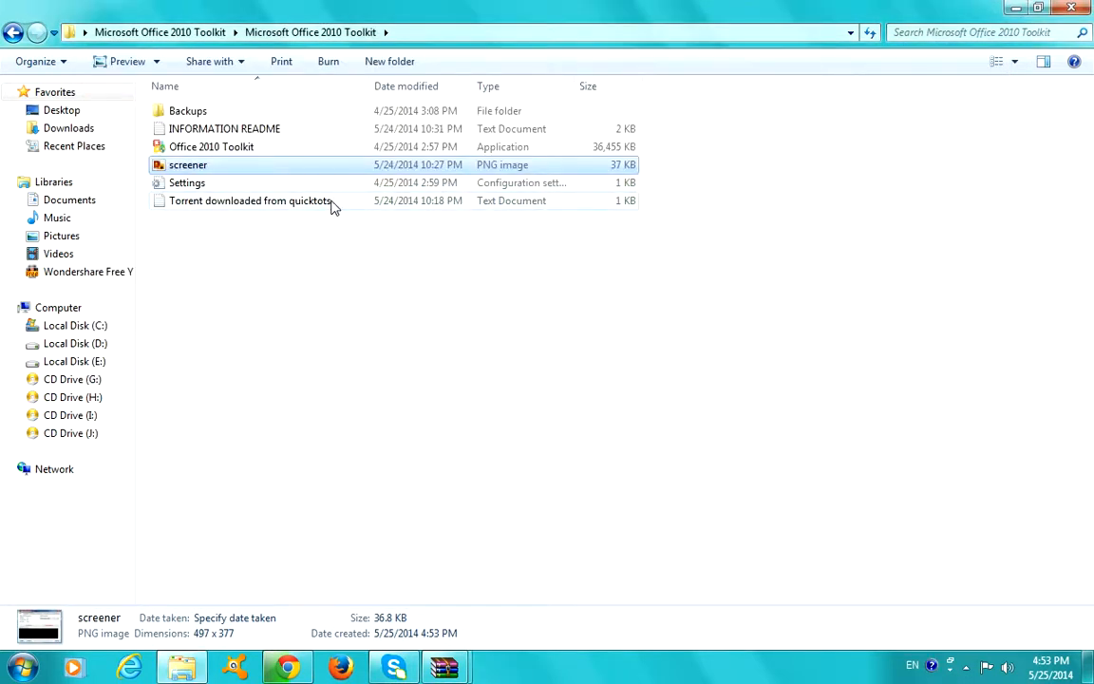
left_click(250, 200)
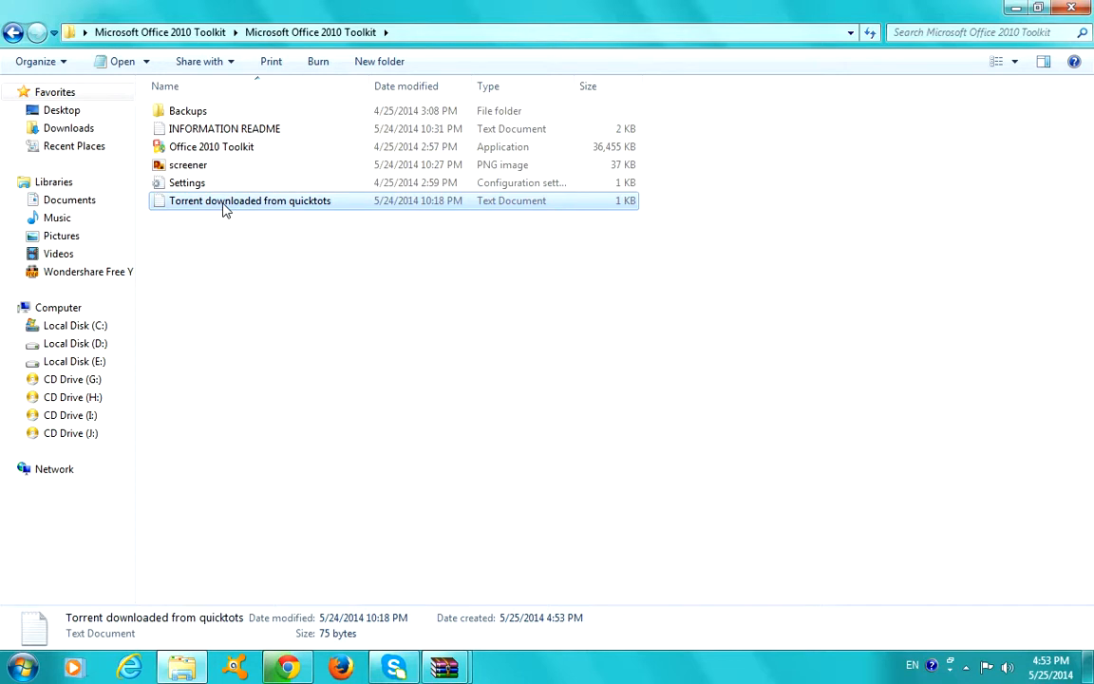
mouse_move(217, 188)
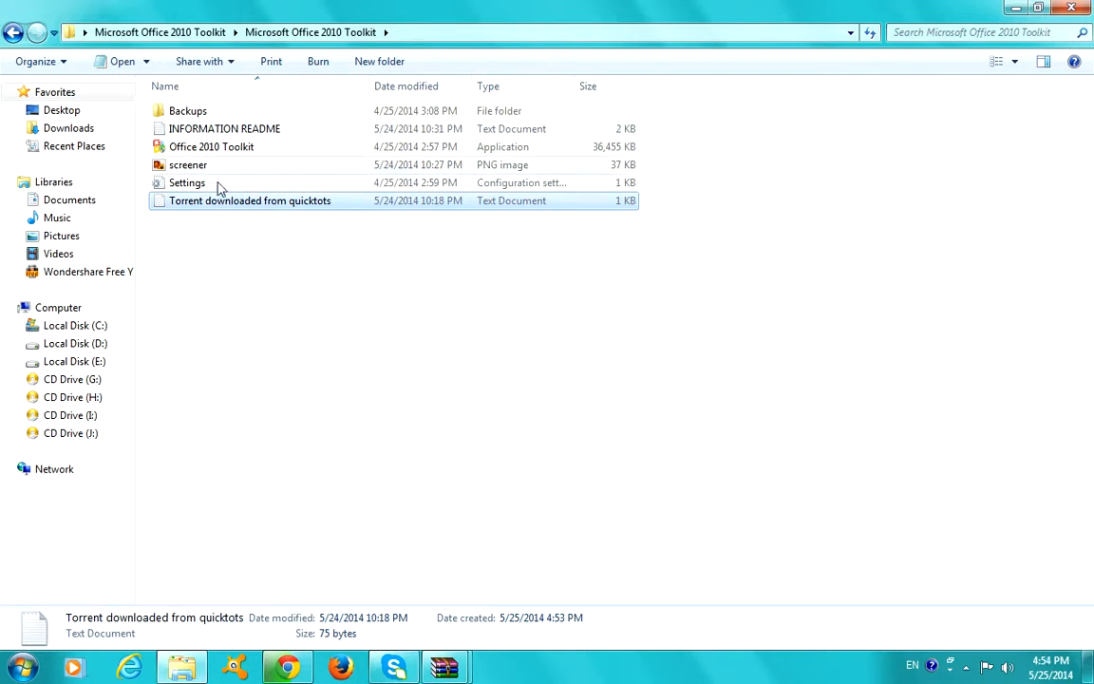
mouse_move(254, 133)
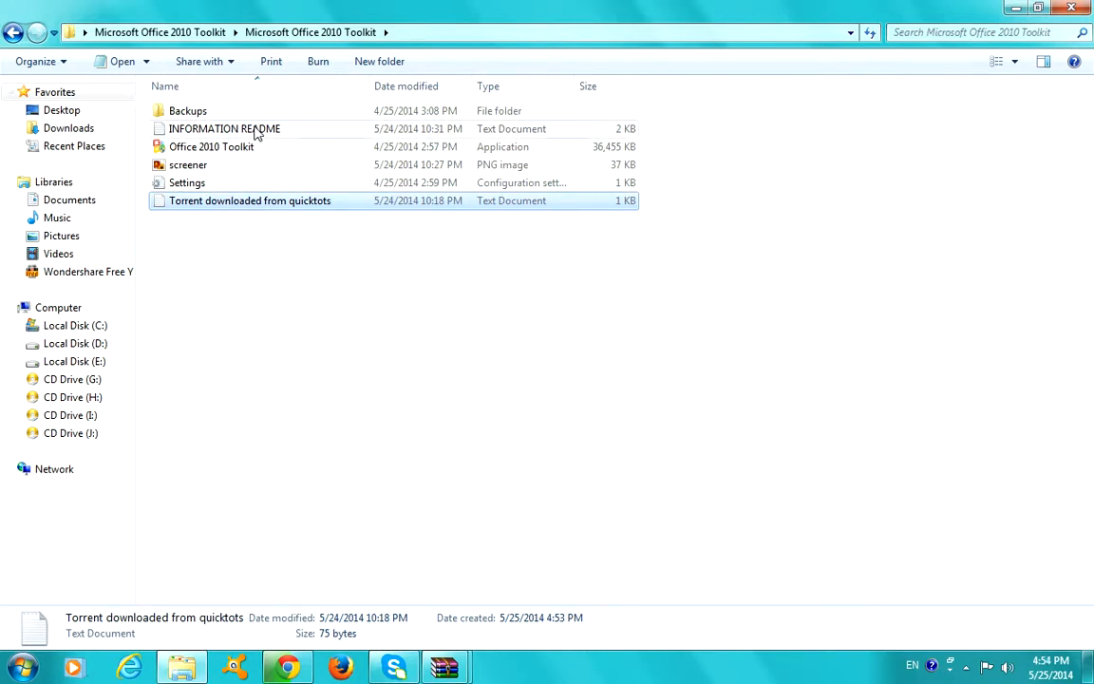
- Read the INFORMATION README, then launch the Office 2010 Toolkit application
double_click(223, 128)
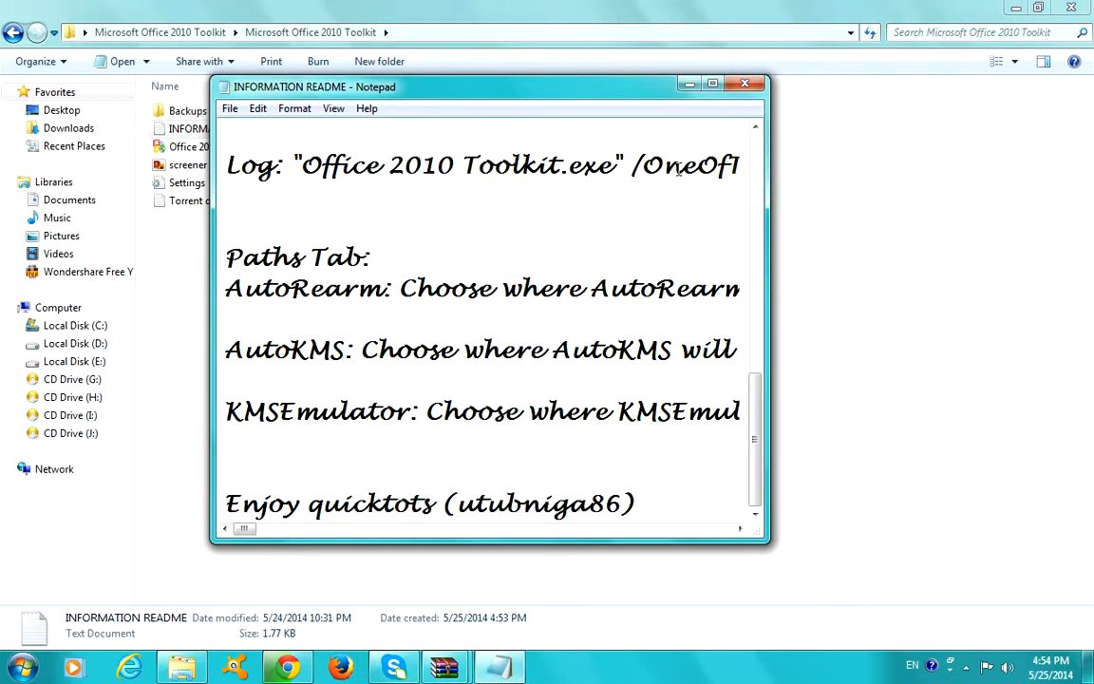
left_click(745, 83)
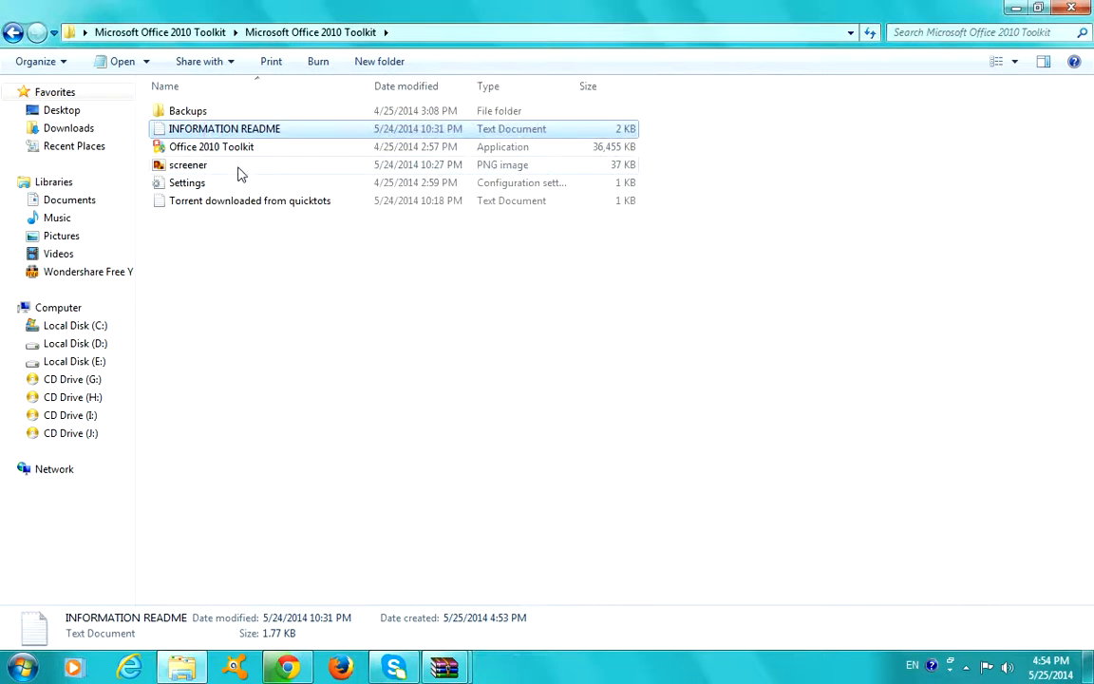
mouse_move(304, 157)
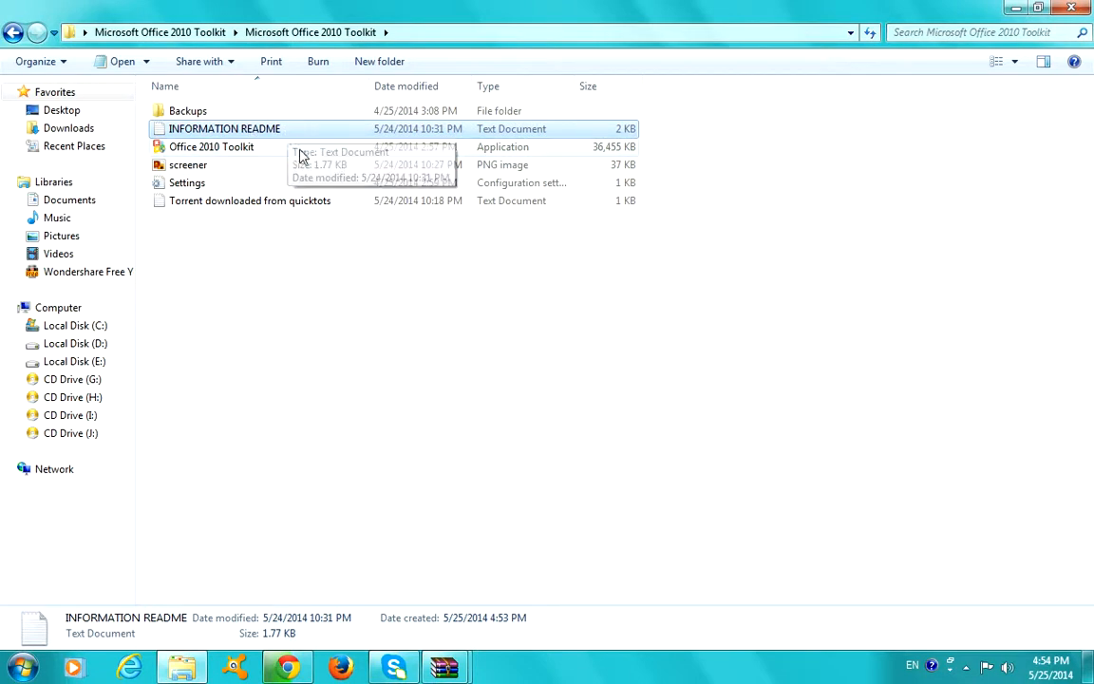
left_click(212, 146)
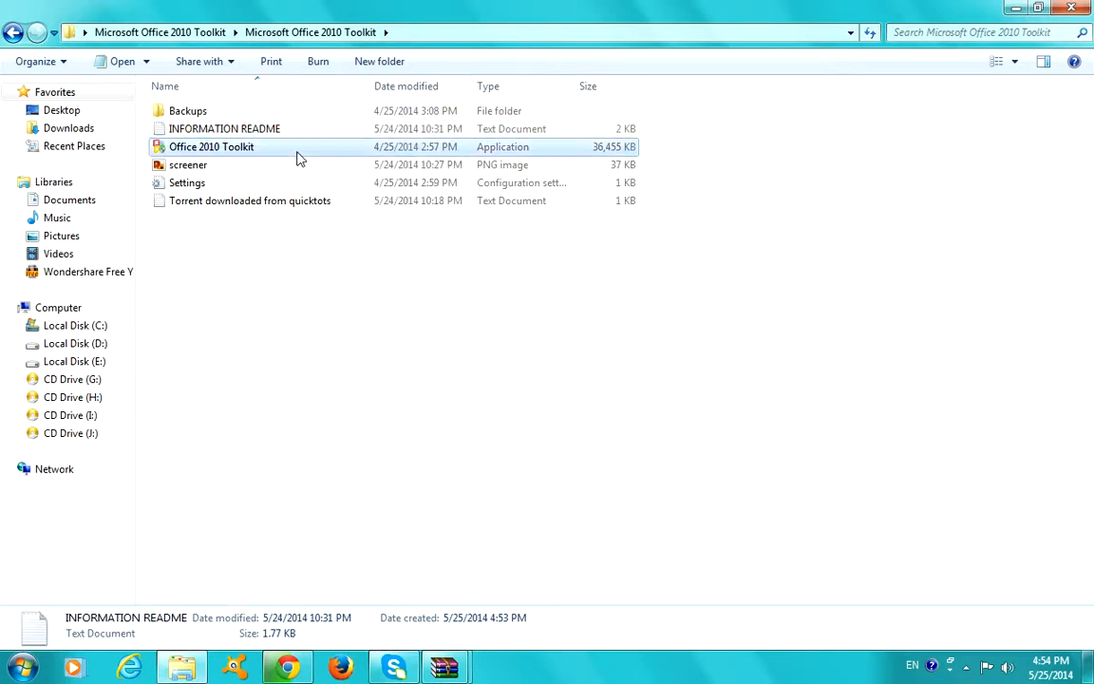
left_click(212, 146)
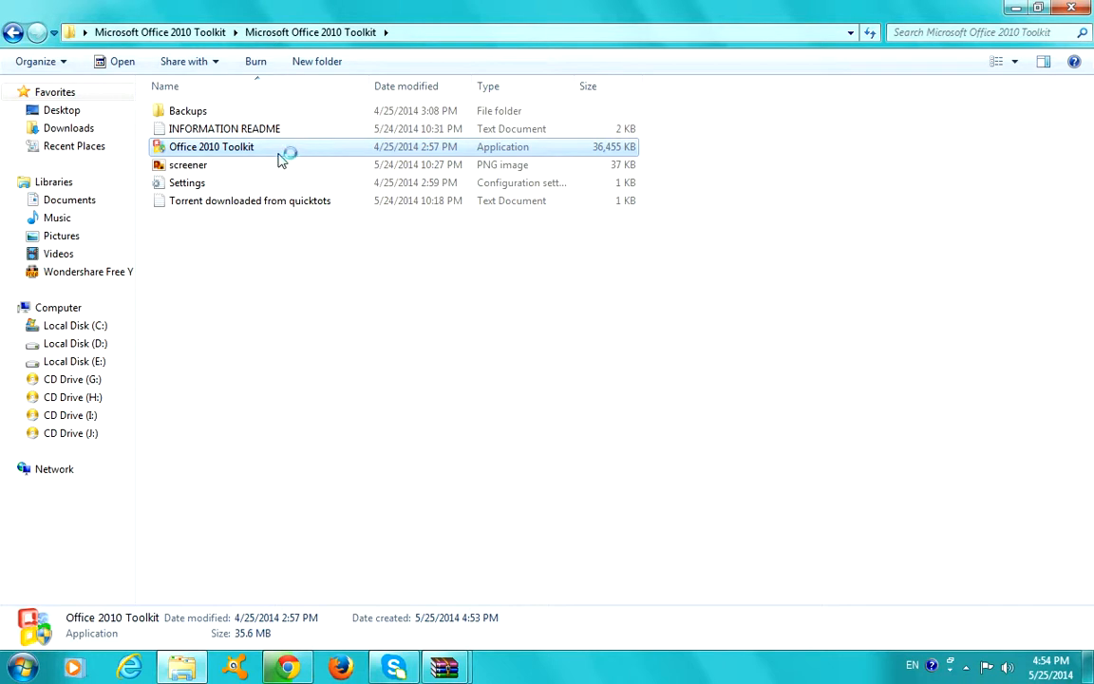
mouse_move(331, 342)
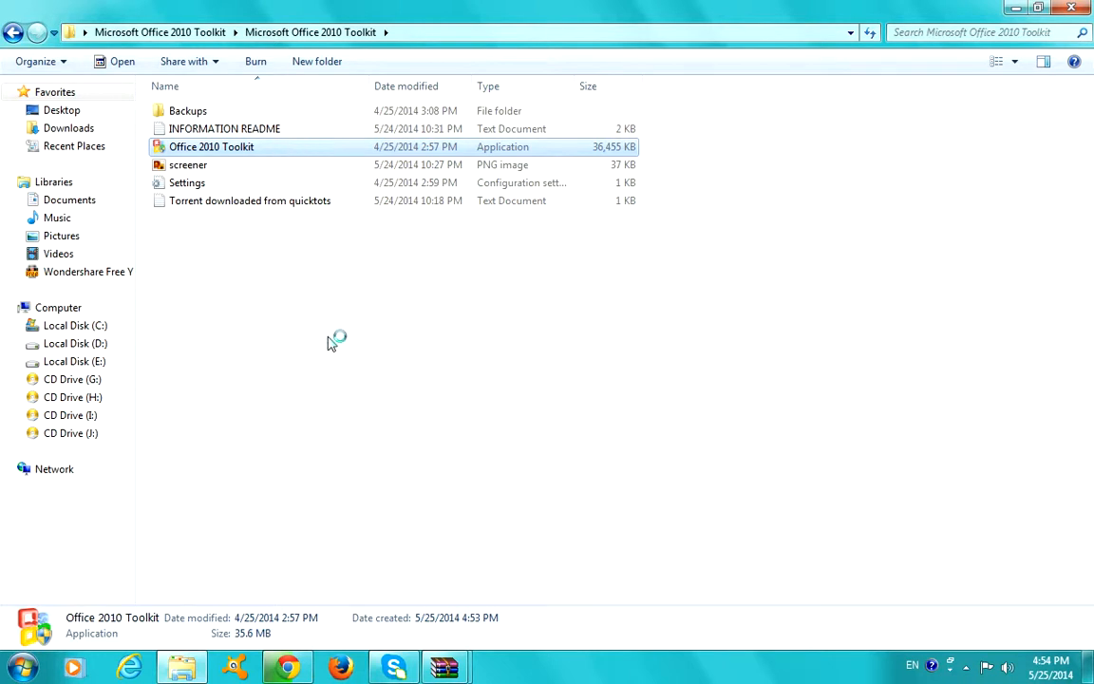
mouse_move(555, 315)
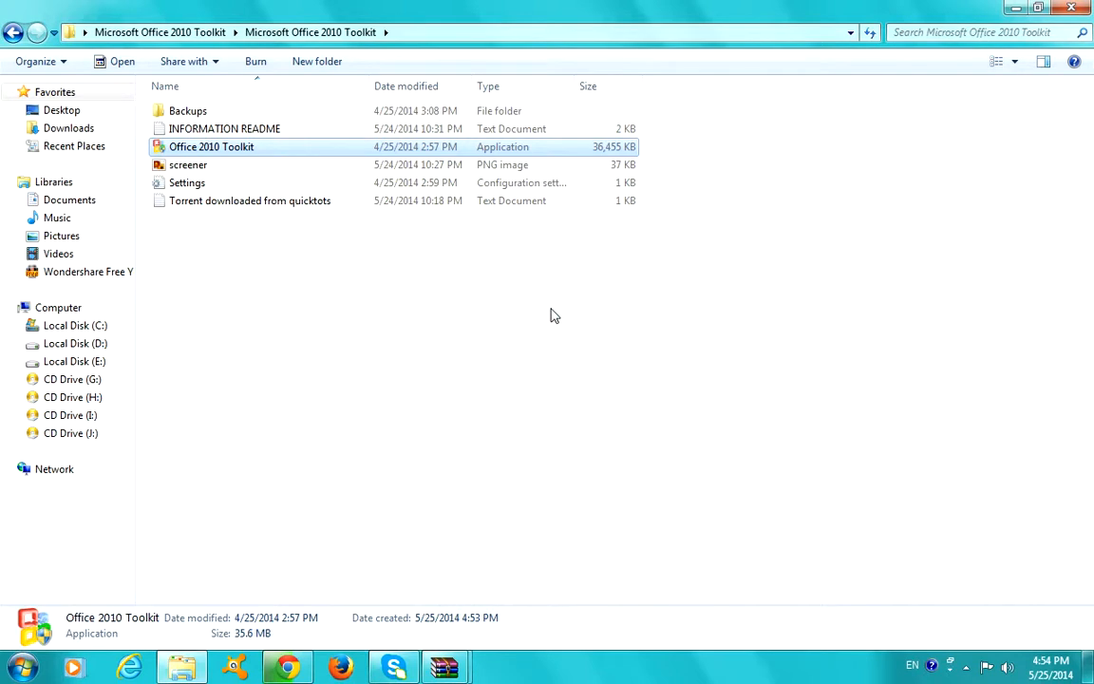
- Launch Office 2010 Toolkit and review Office 2010 installed, x86-64, AutoKMS activator
double_click(212, 146)
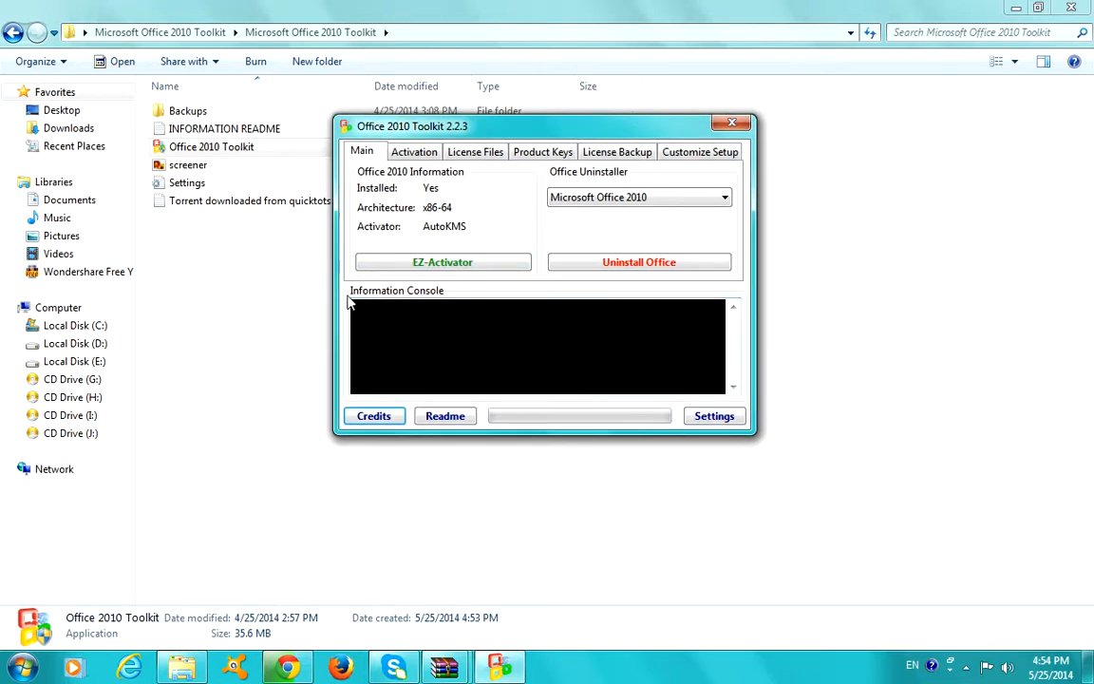
mouse_move(371, 244)
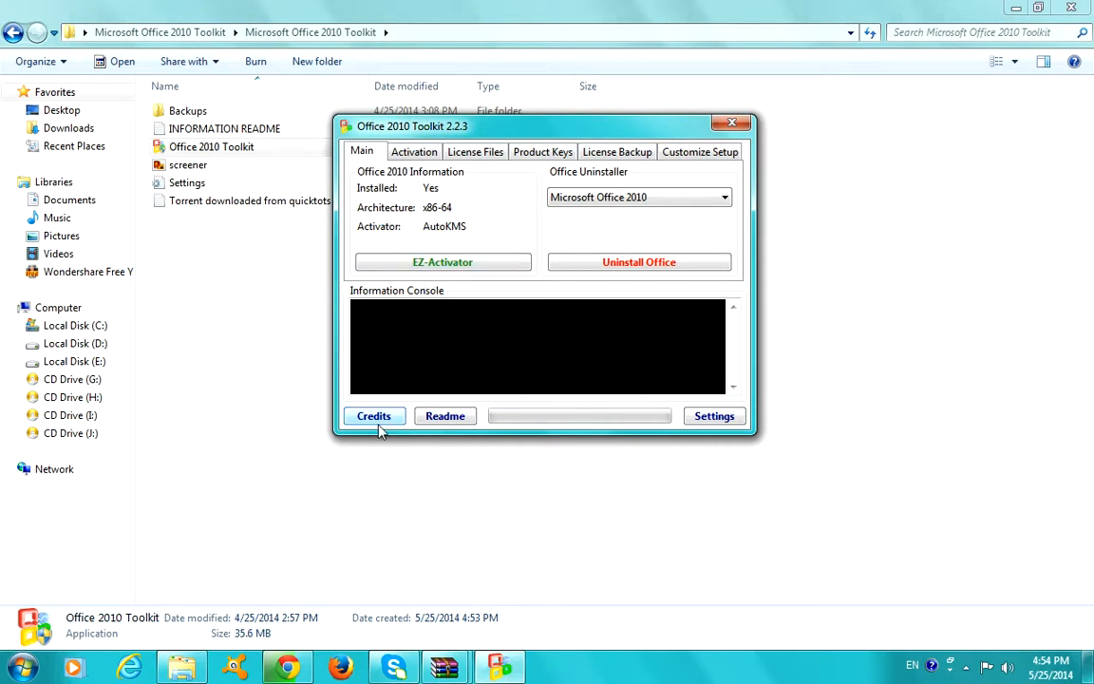
mouse_move(416, 302)
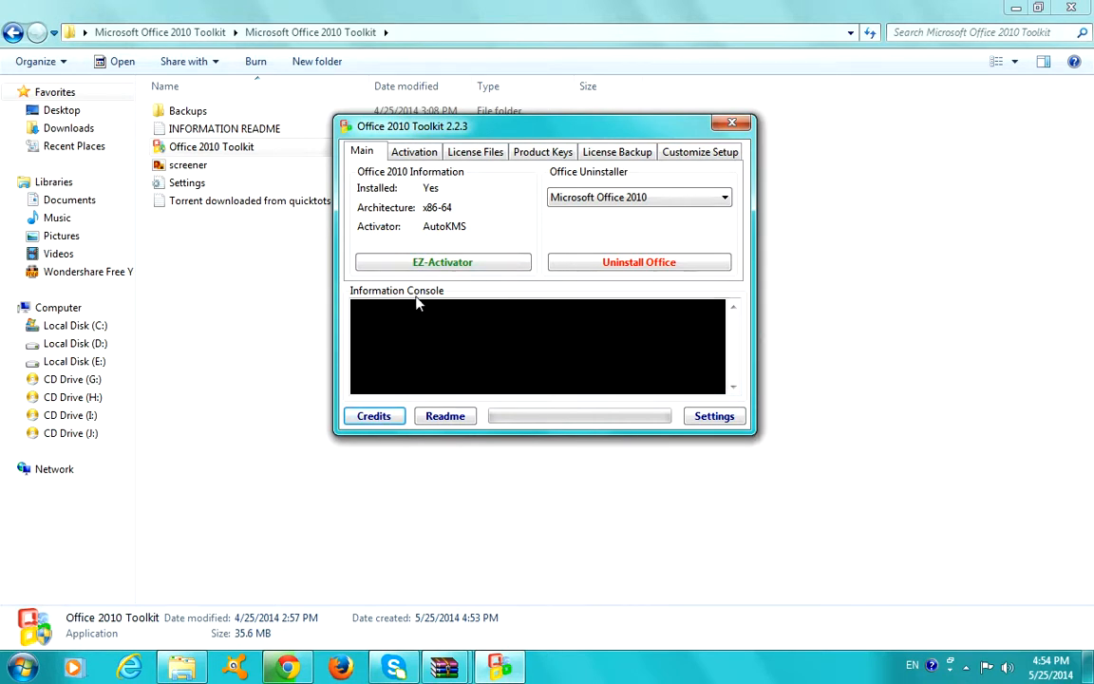
mouse_move(269, 311)
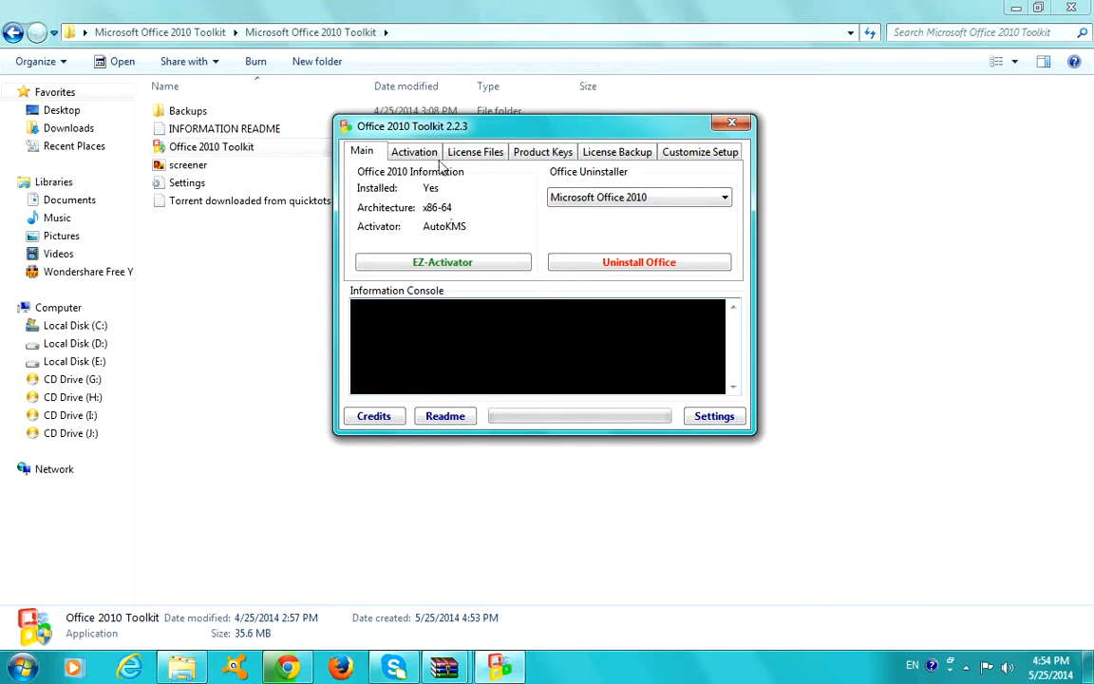
mouse_move(487, 270)
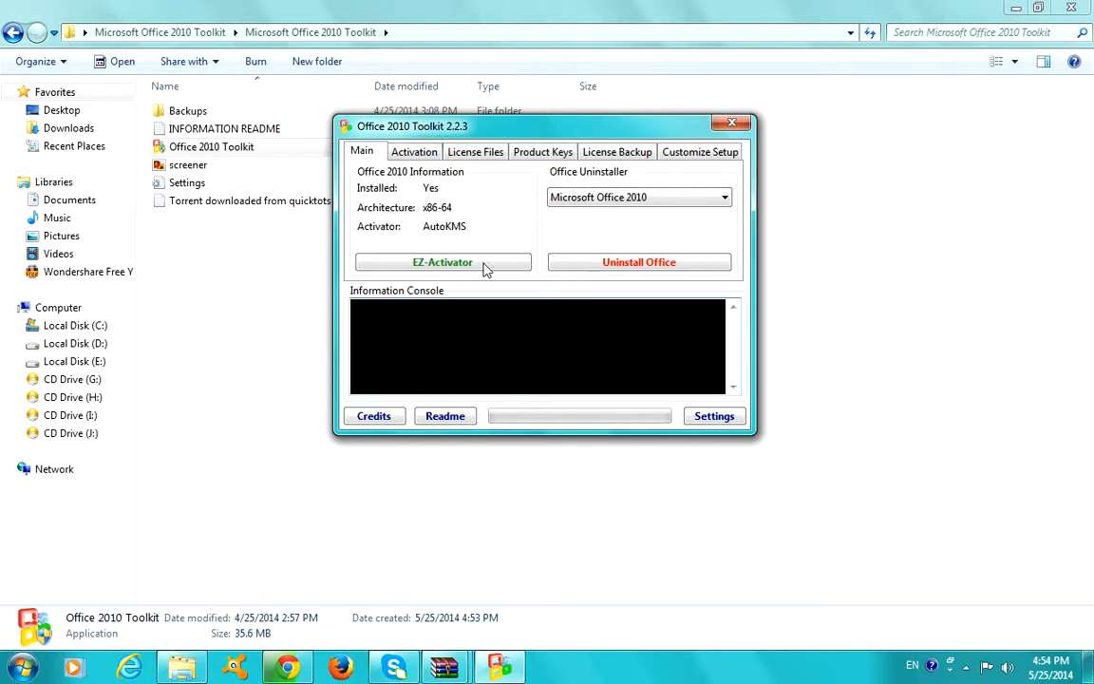
- Run EZ-Activator until the console reports Office 2010 successfully activated
left_click(443, 262)
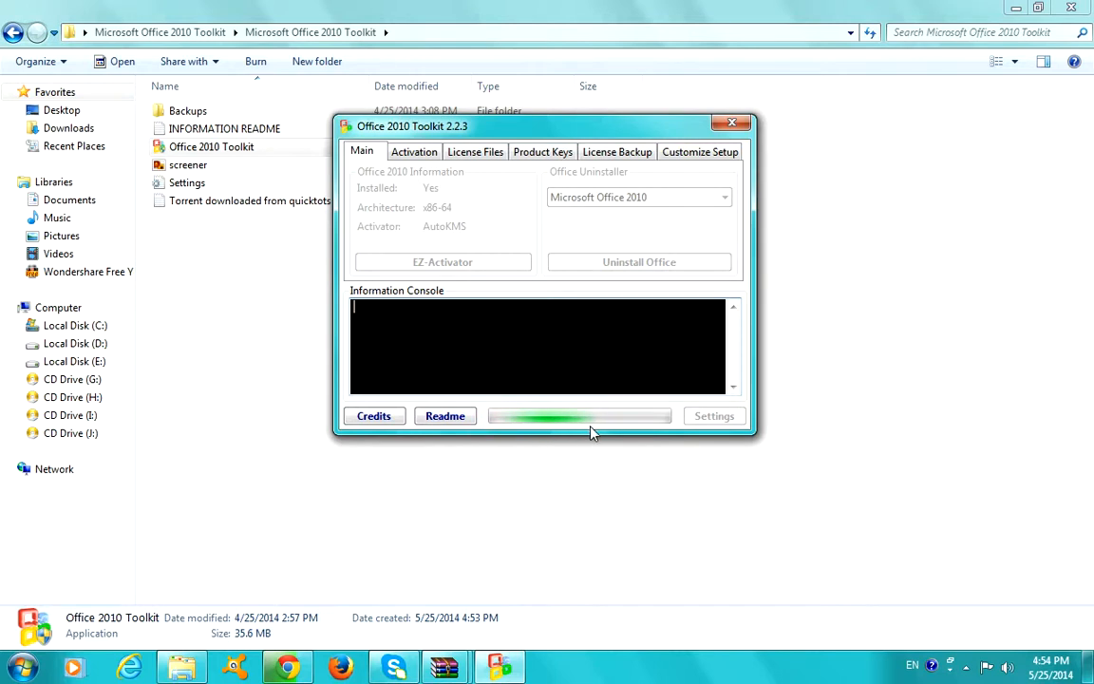
mouse_move(555, 478)
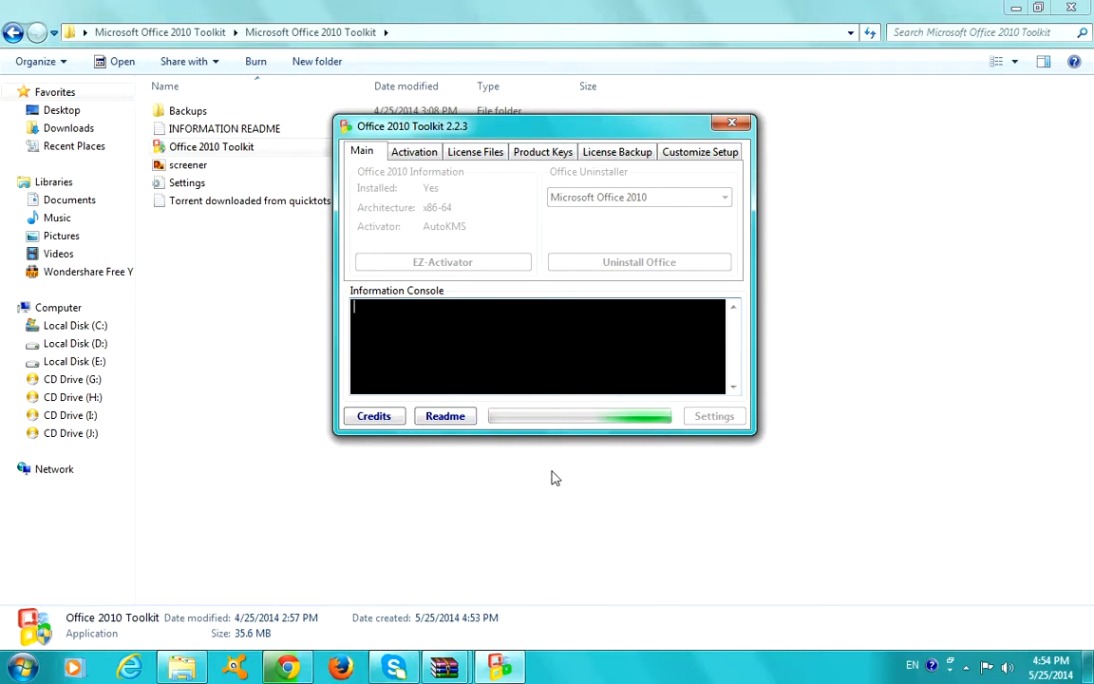
left_click(374, 416)
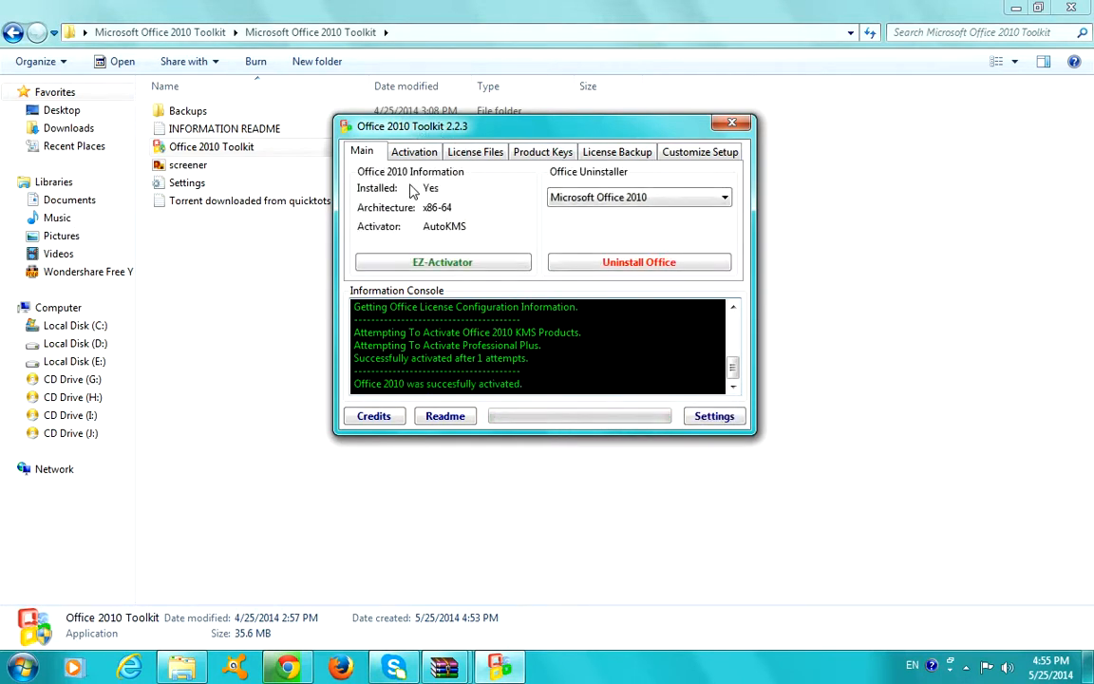
double_click(436, 382)
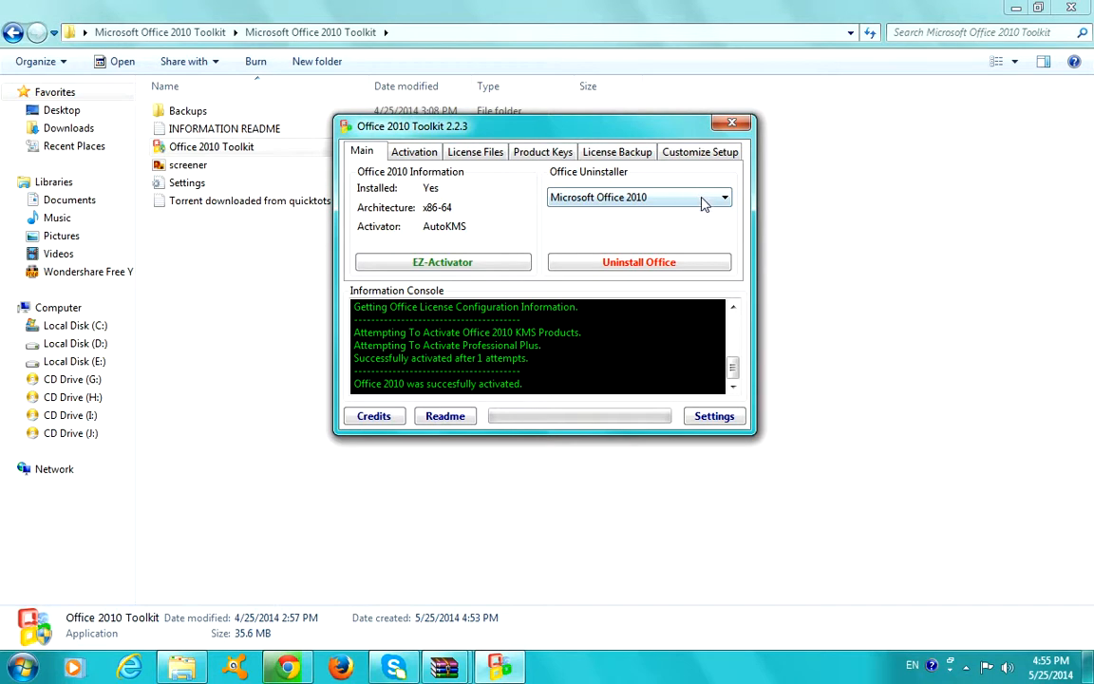
- Check the uninstall version list and activation options, then return to the Main overview
left_click(724, 197)
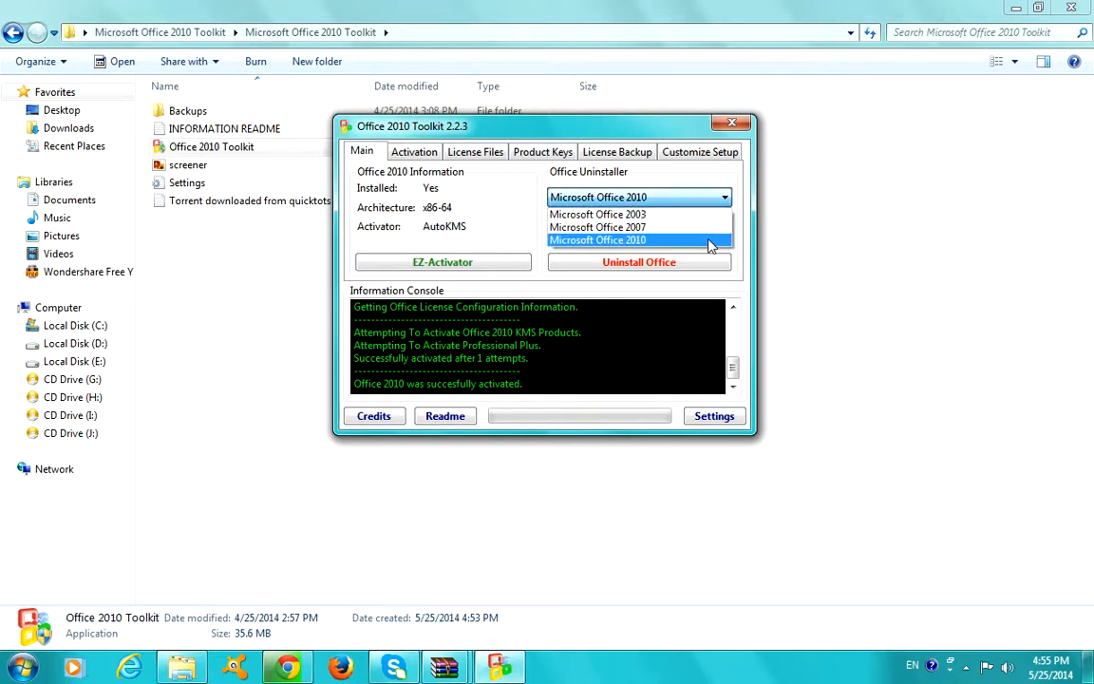
left_click(597, 240)
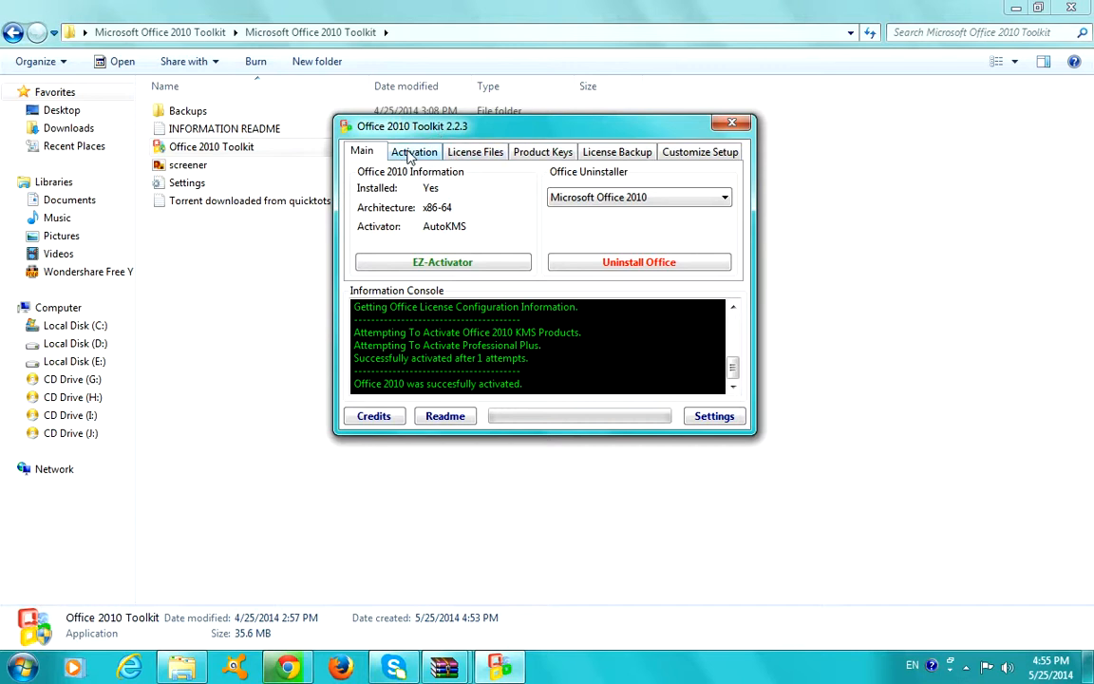
left_click(414, 151)
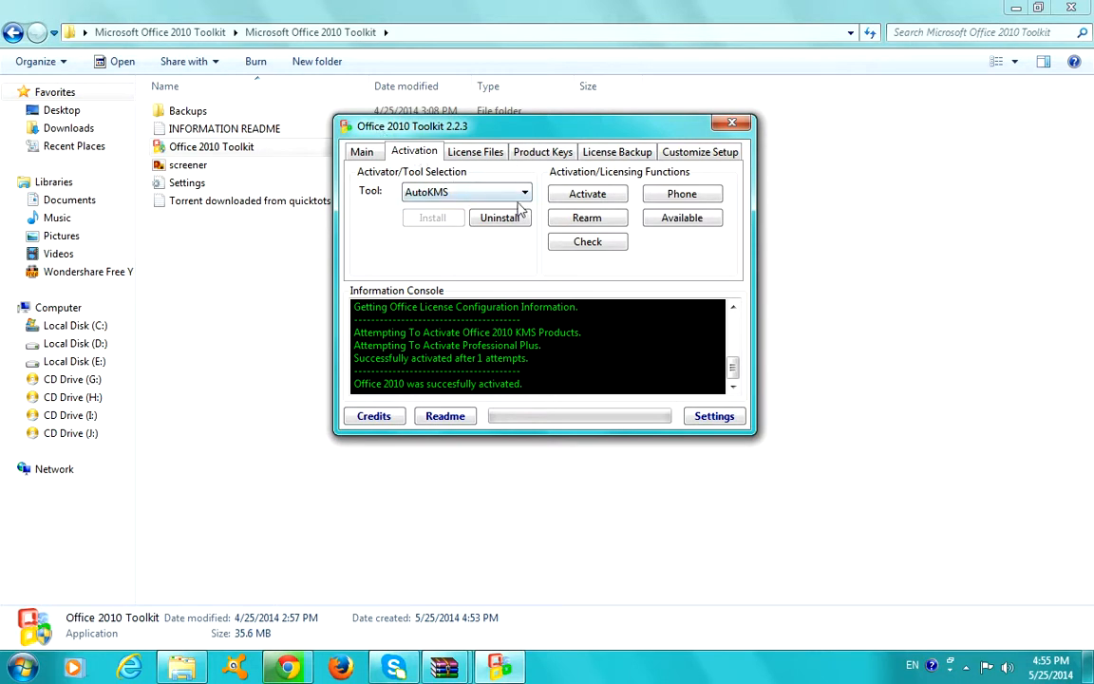
left_click(523, 192)
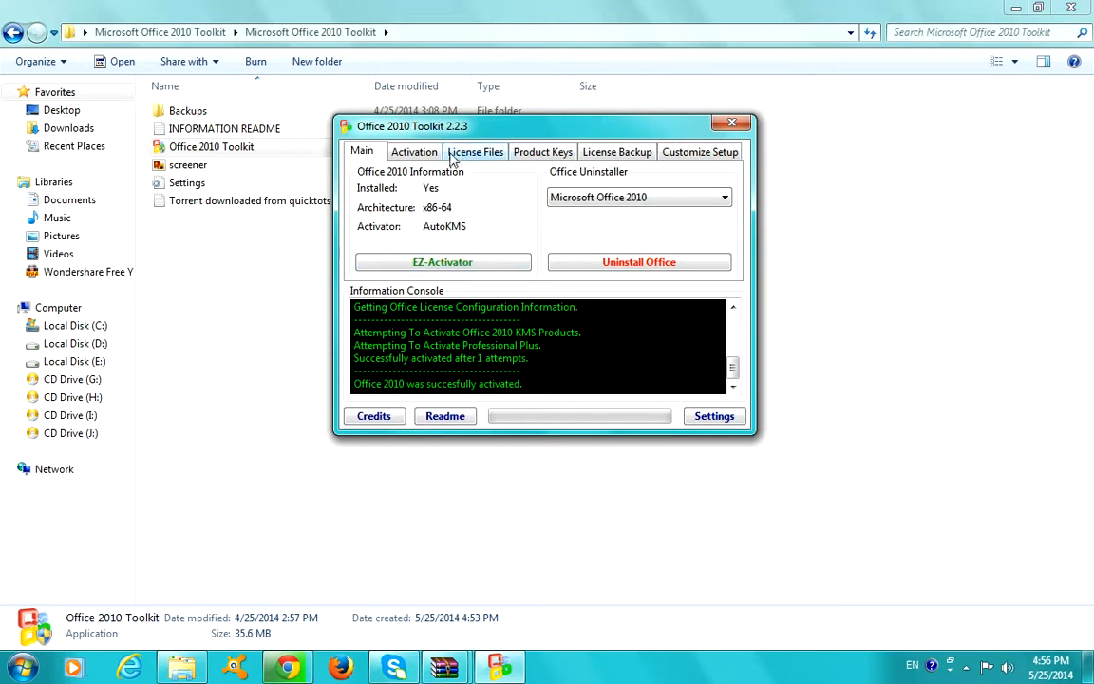
- On the License Files tab, try the Edition dropdown, ending with Access selected
left_click(475, 151)
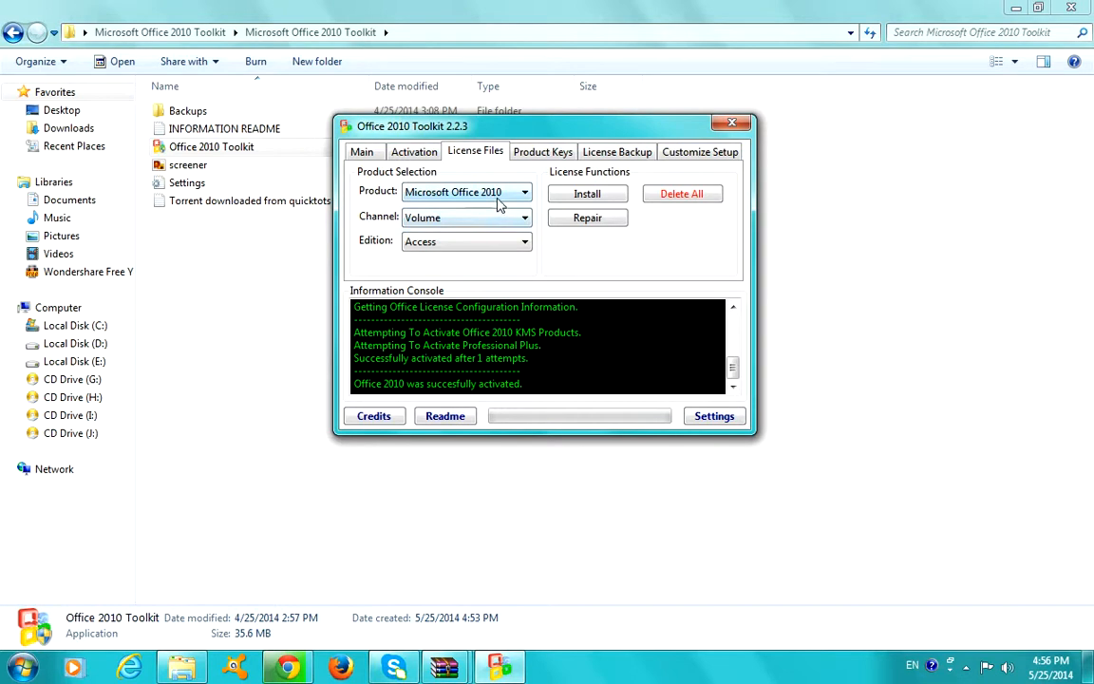
left_click(524, 241)
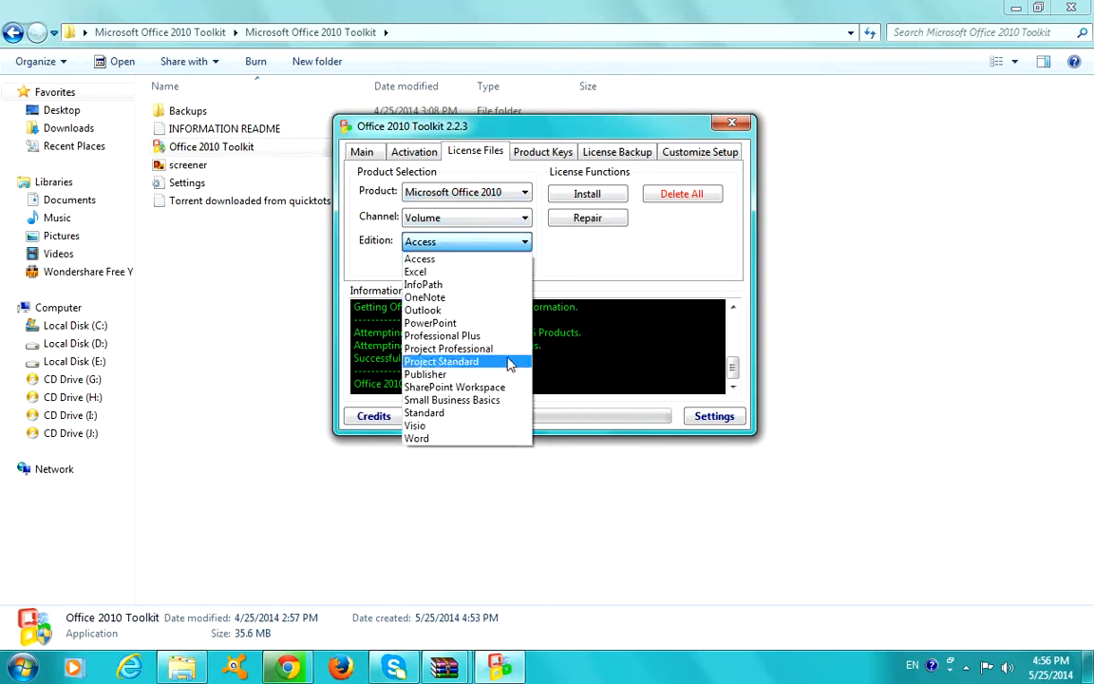
left_click(442, 335)
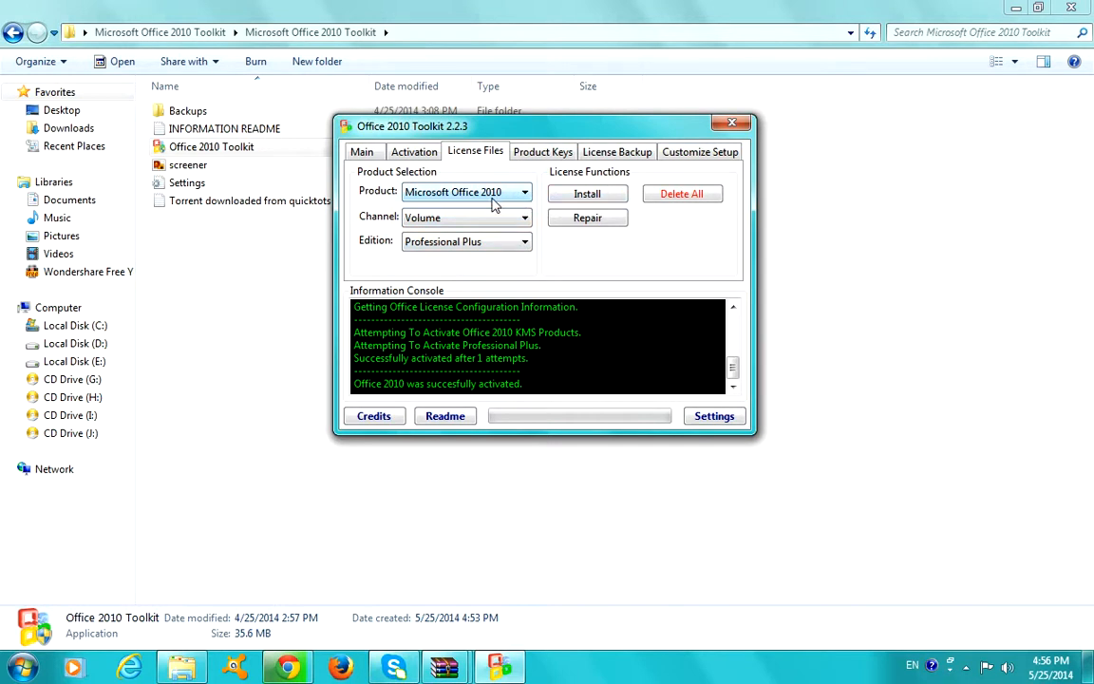
left_click(524, 217)
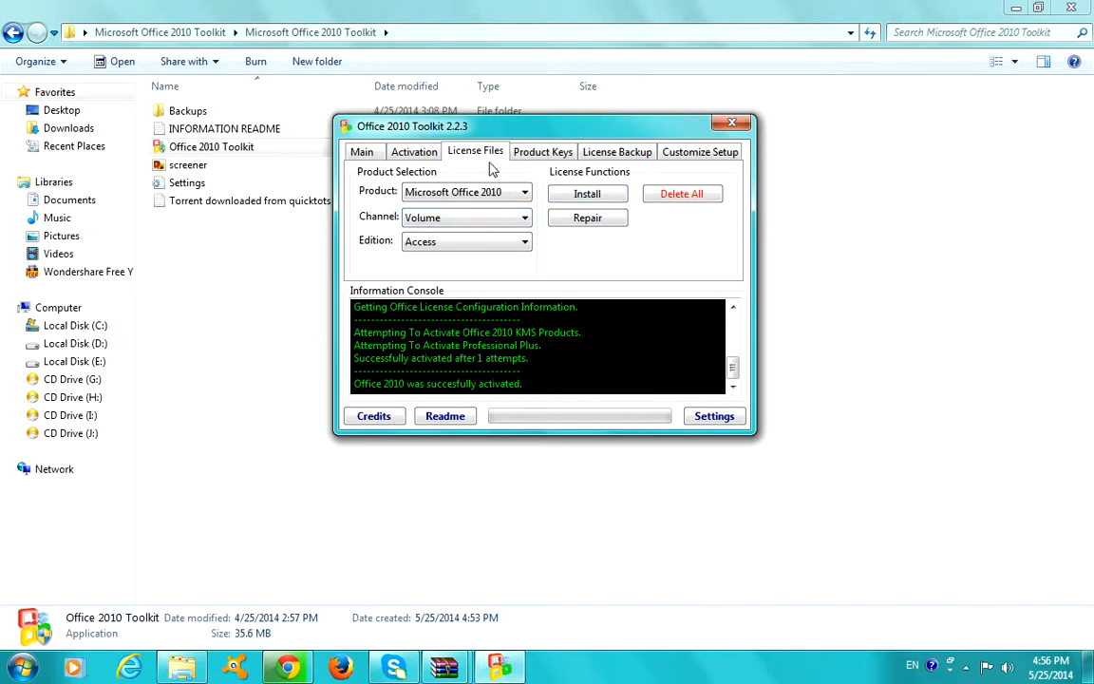
mouse_move(569, 169)
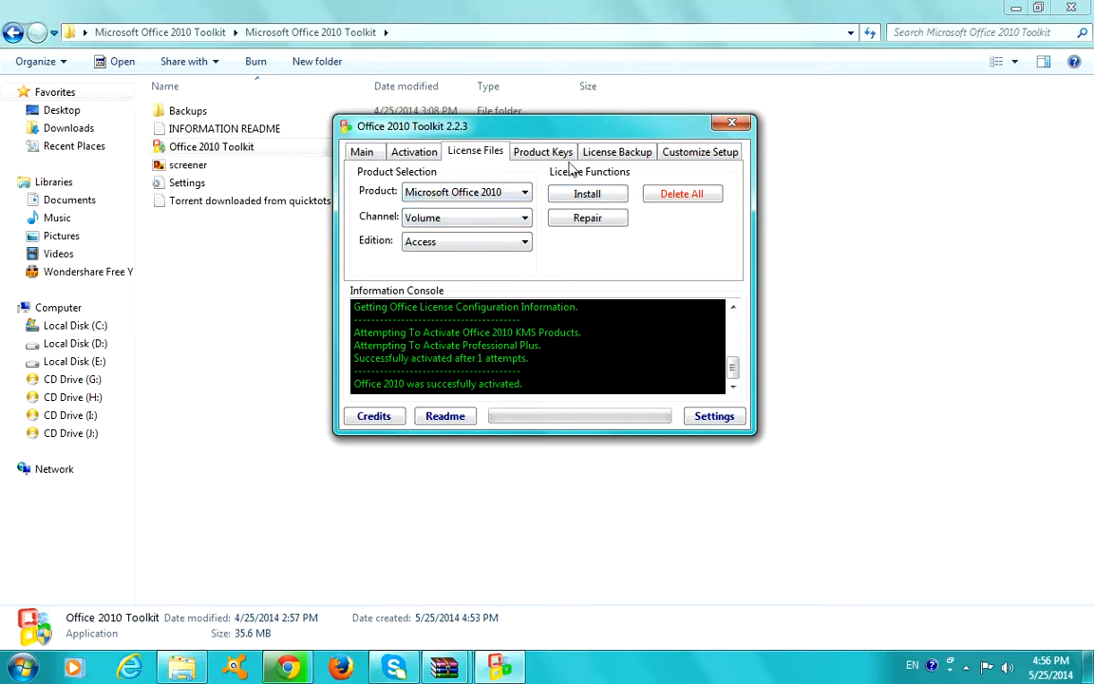
- On the Product Keys tab, toggle Enter Custom Key on and back off
left_click(542, 151)
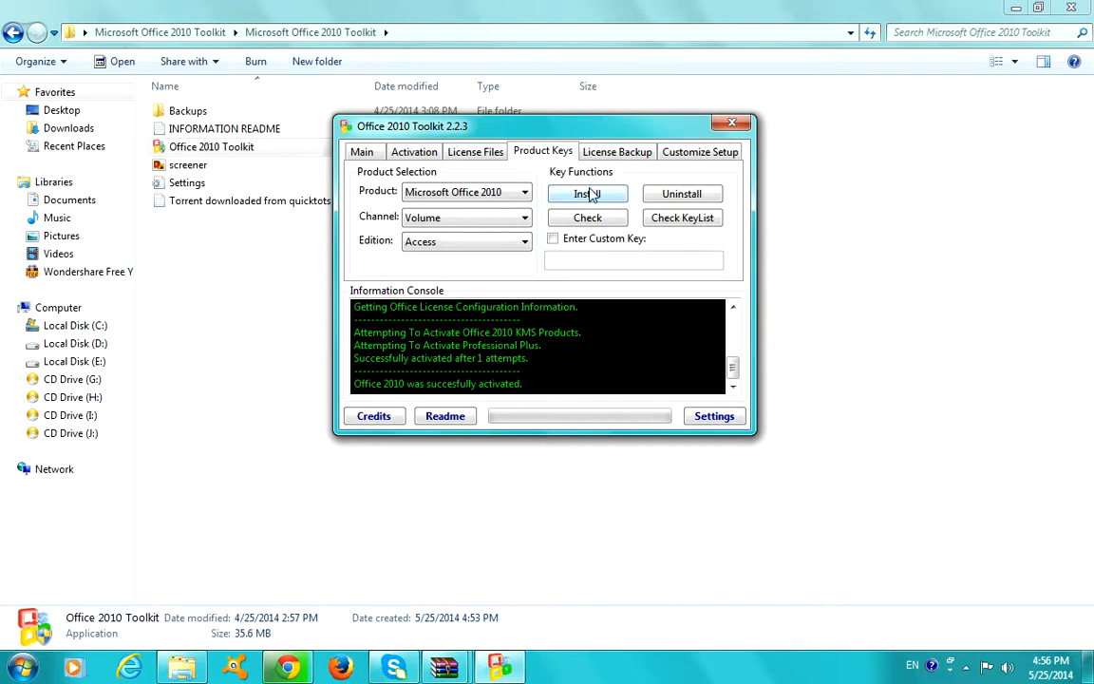
mouse_move(577, 254)
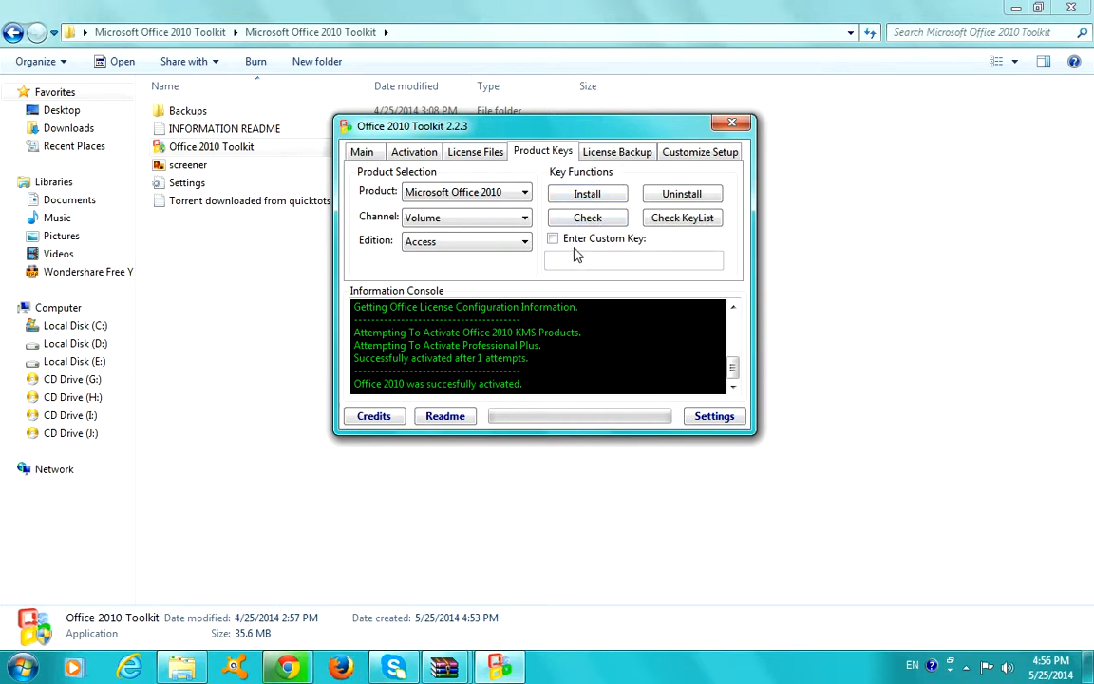
left_click(552, 238)
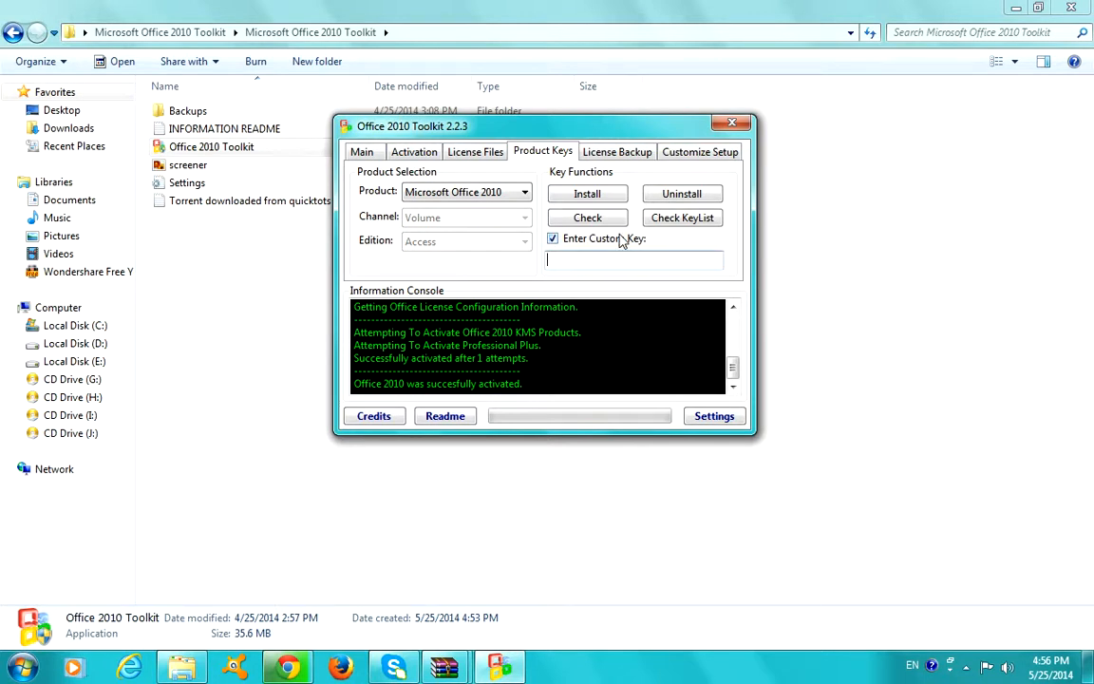
left_click(552, 238)
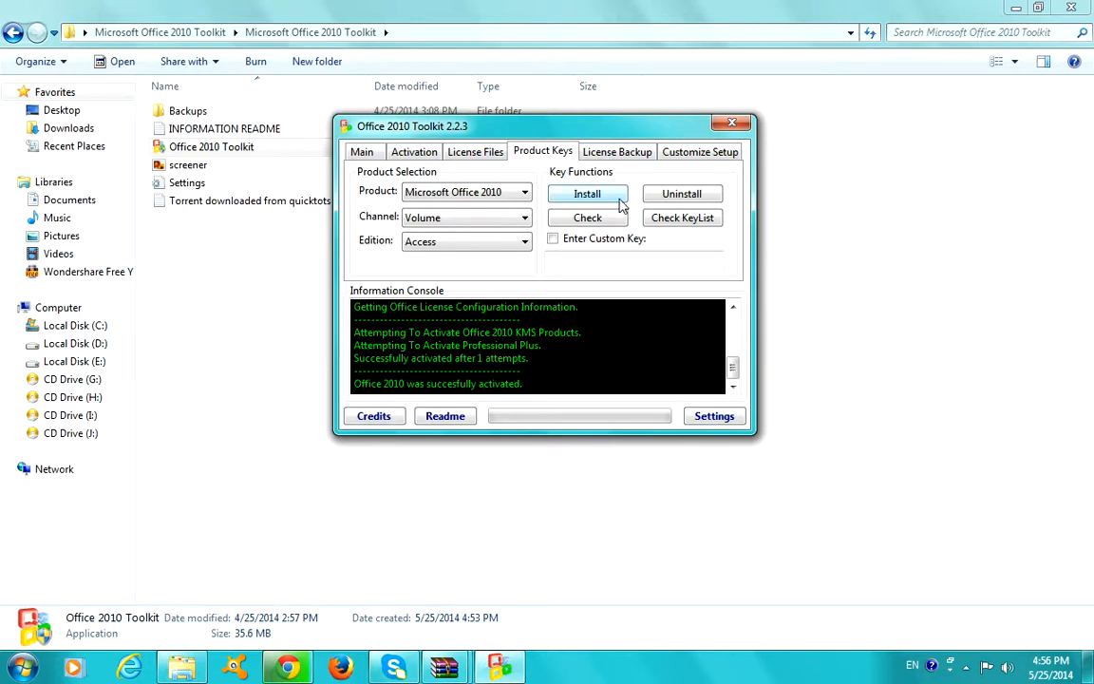
- Look over the License Backup and Customize Setup tabs, then close Office 2010 Toolkit
left_click(616, 151)
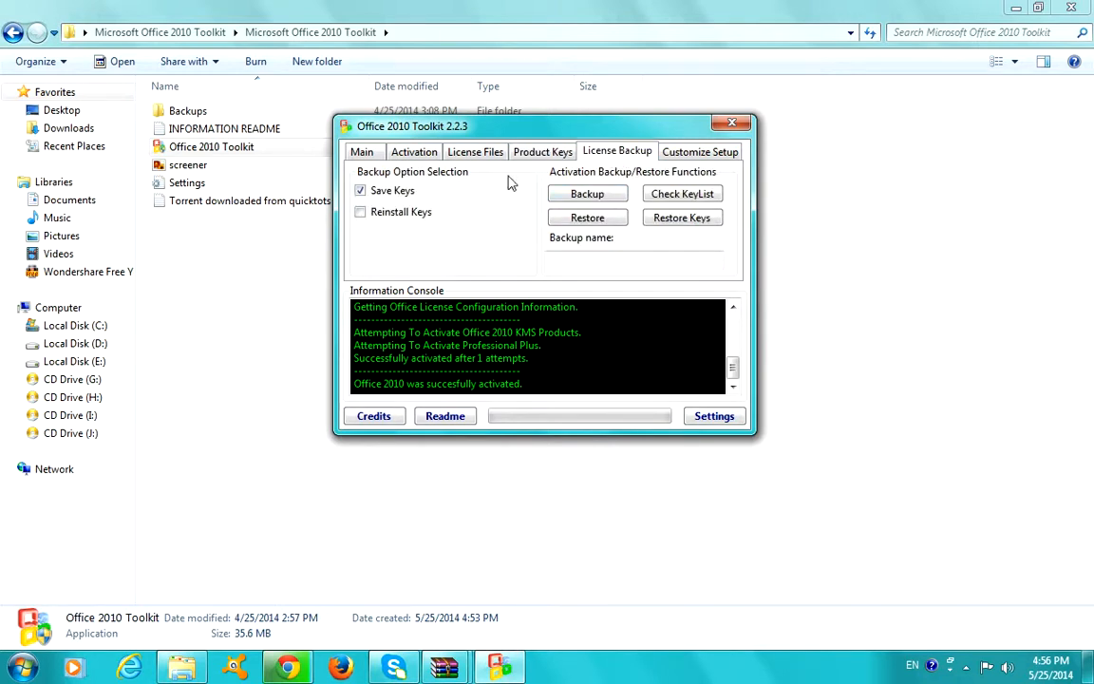
left_click(700, 151)
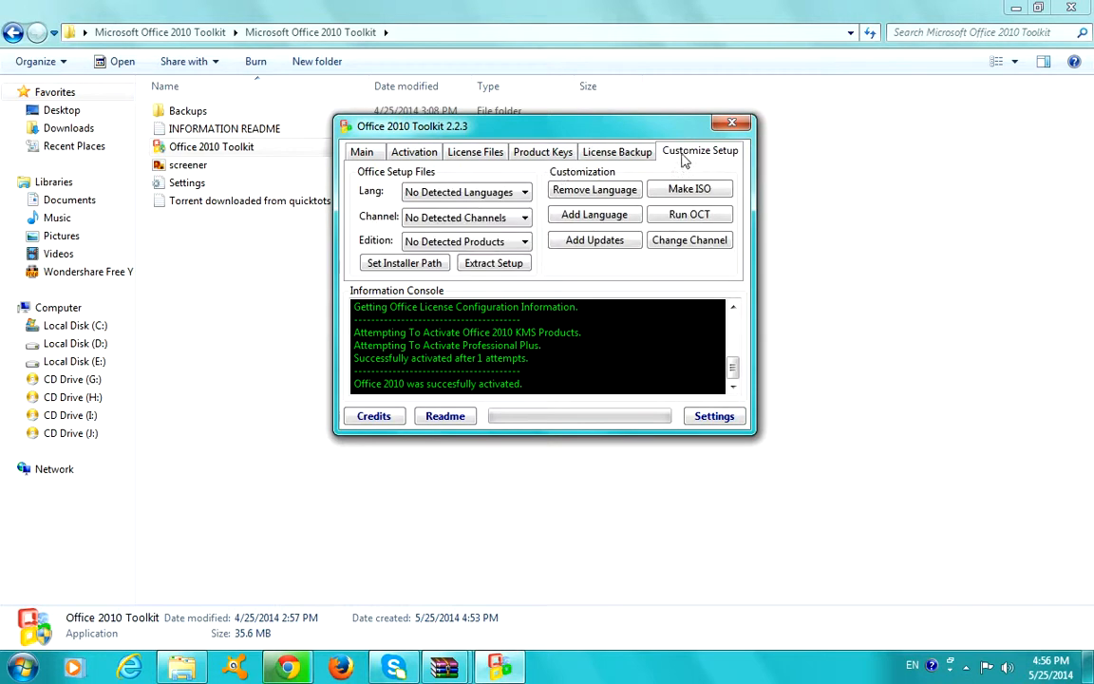
left_click(523, 191)
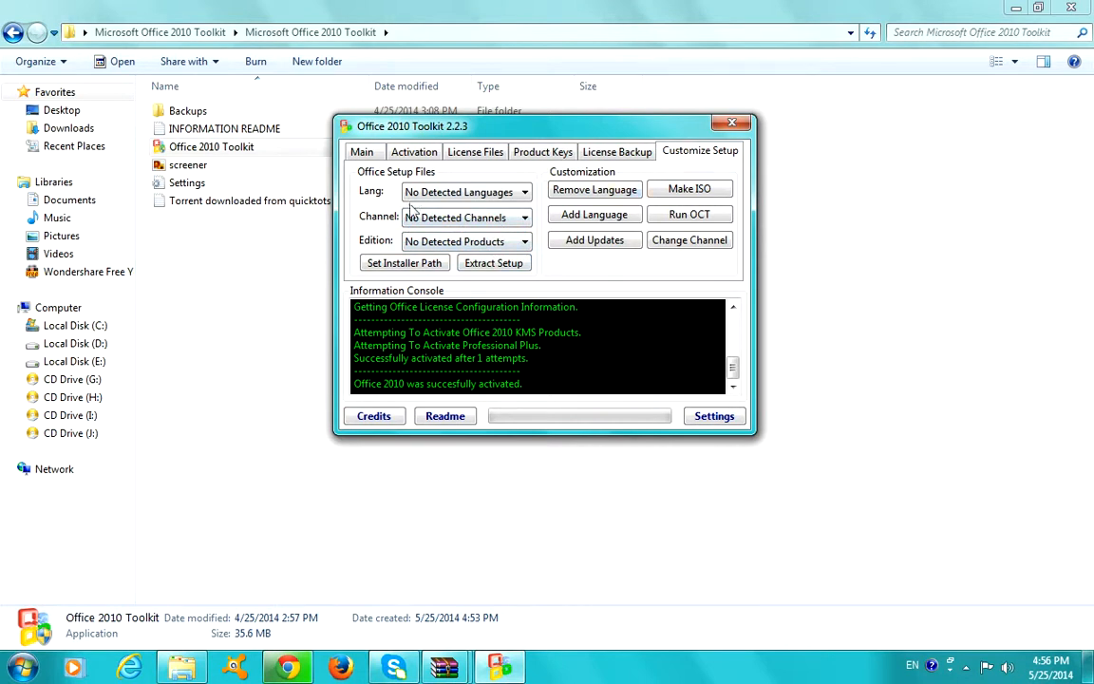
mouse_move(689, 188)
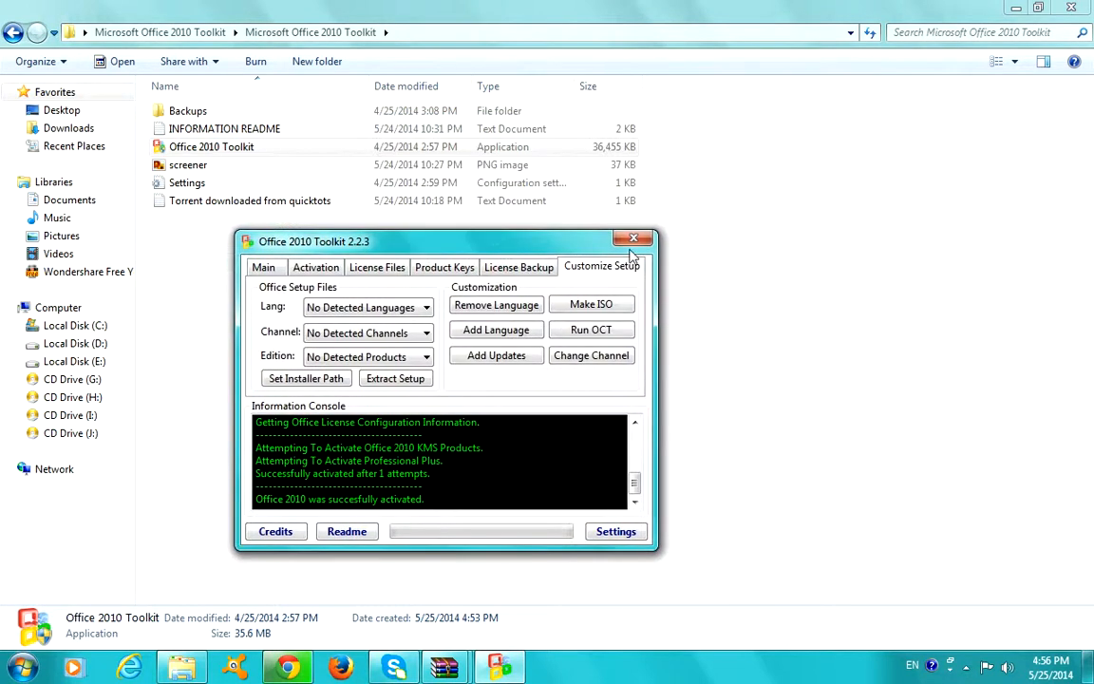
left_click(631, 238)
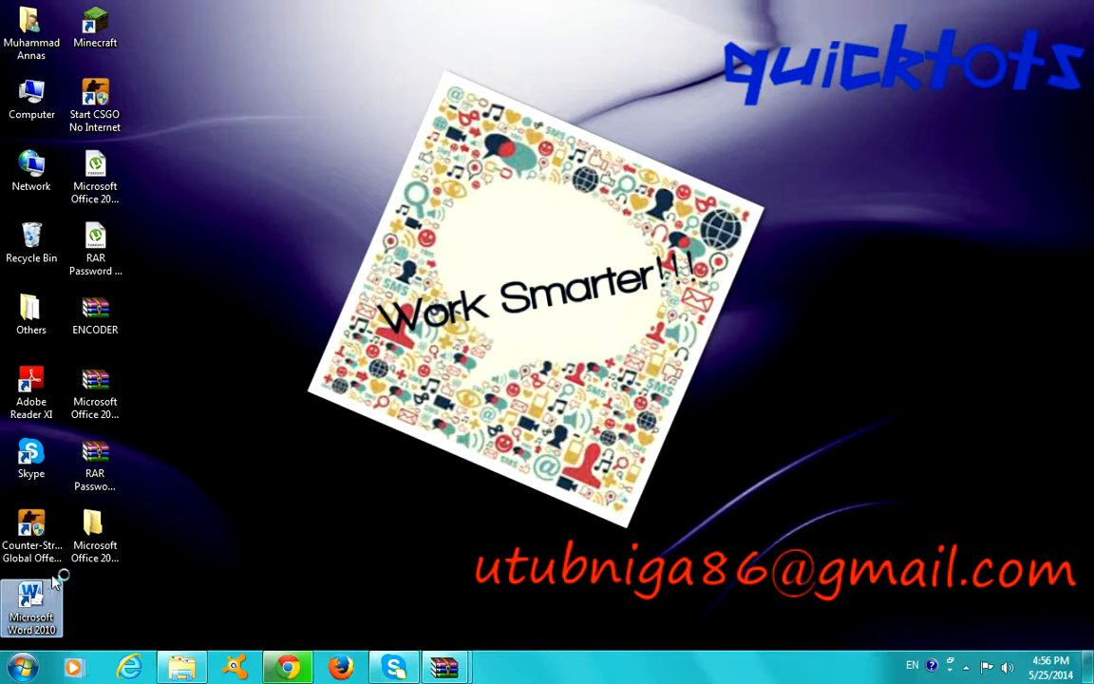
double_click(32, 603)
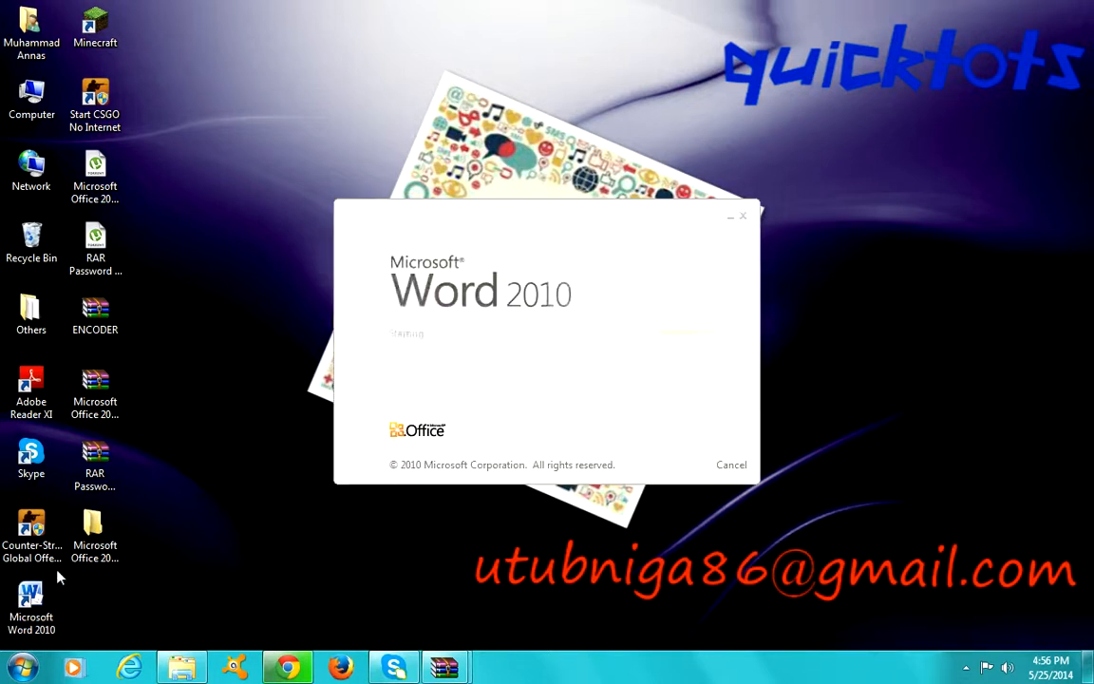
mouse_move(679, 226)
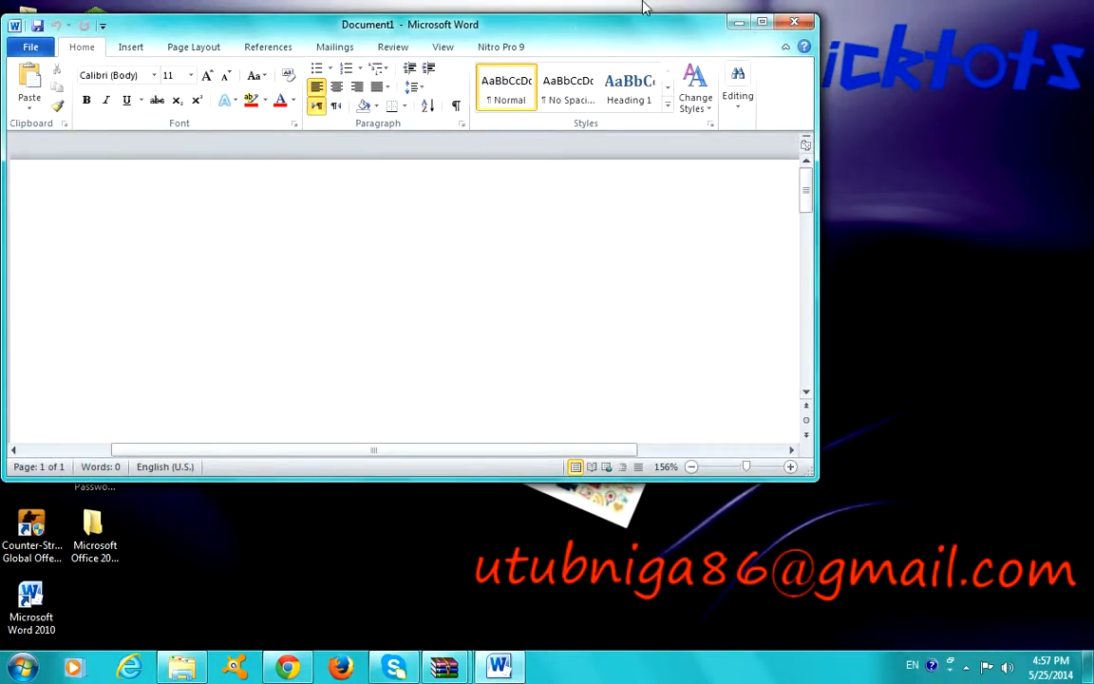
left_click(761, 22)
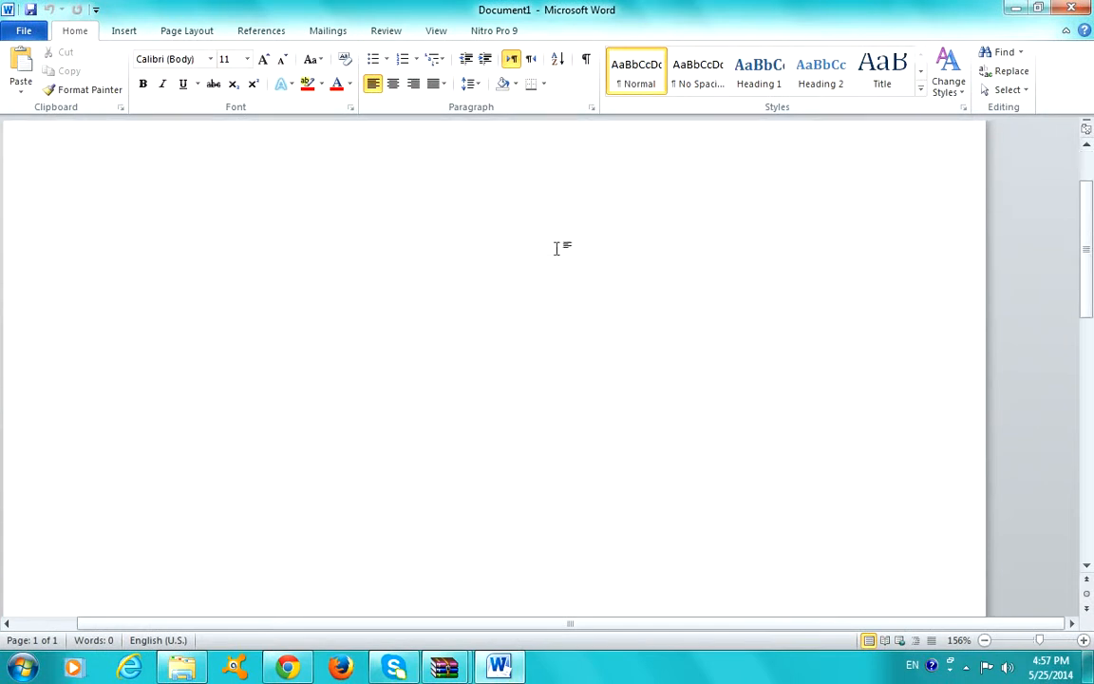
mouse_move(359, 346)
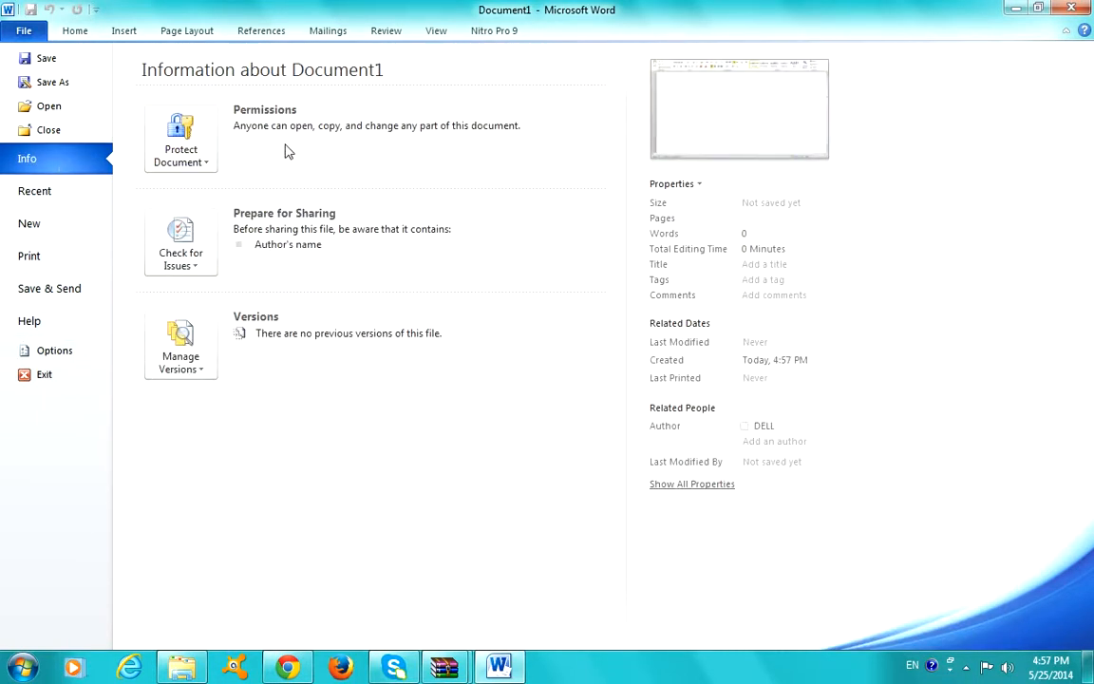
mouse_move(197, 187)
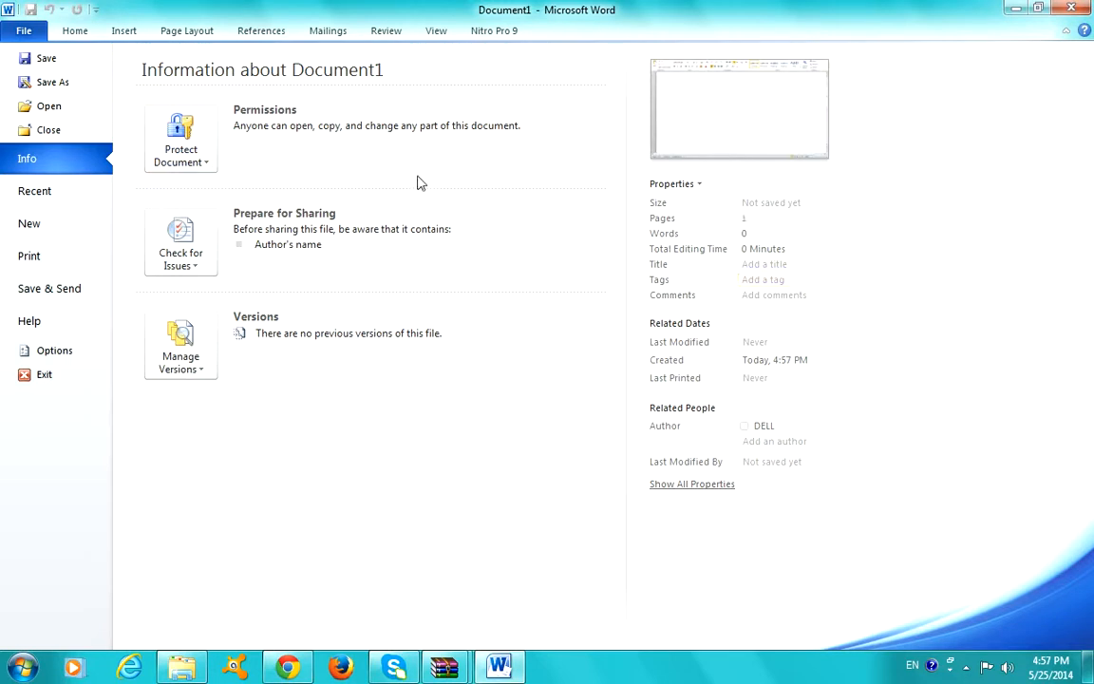
left_click(180, 138)
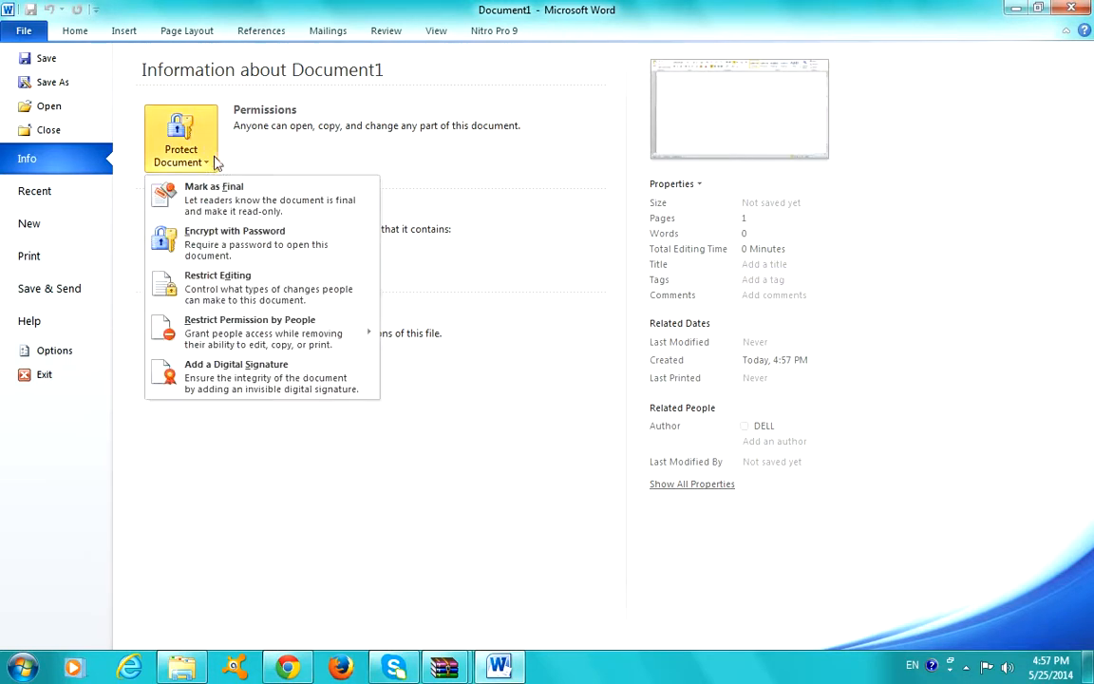
left_click(181, 137)
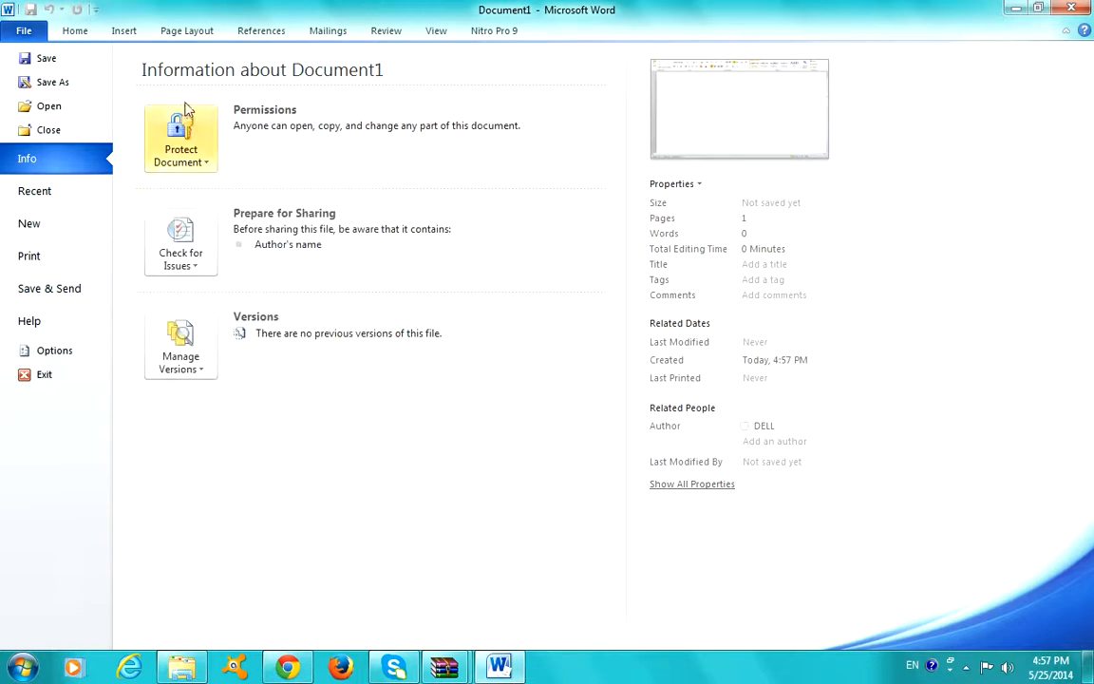
left_click(124, 30)
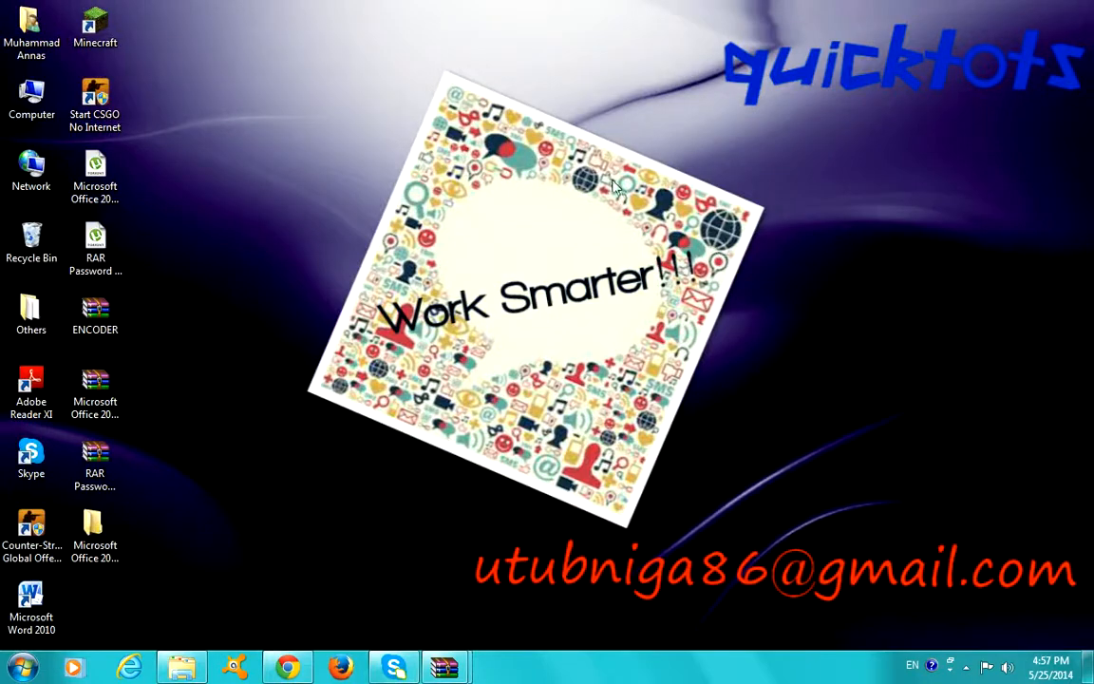
- Open the desktop context menu, then dismiss it with the Word 2010 shortcut atop column two
right_click(612, 185)
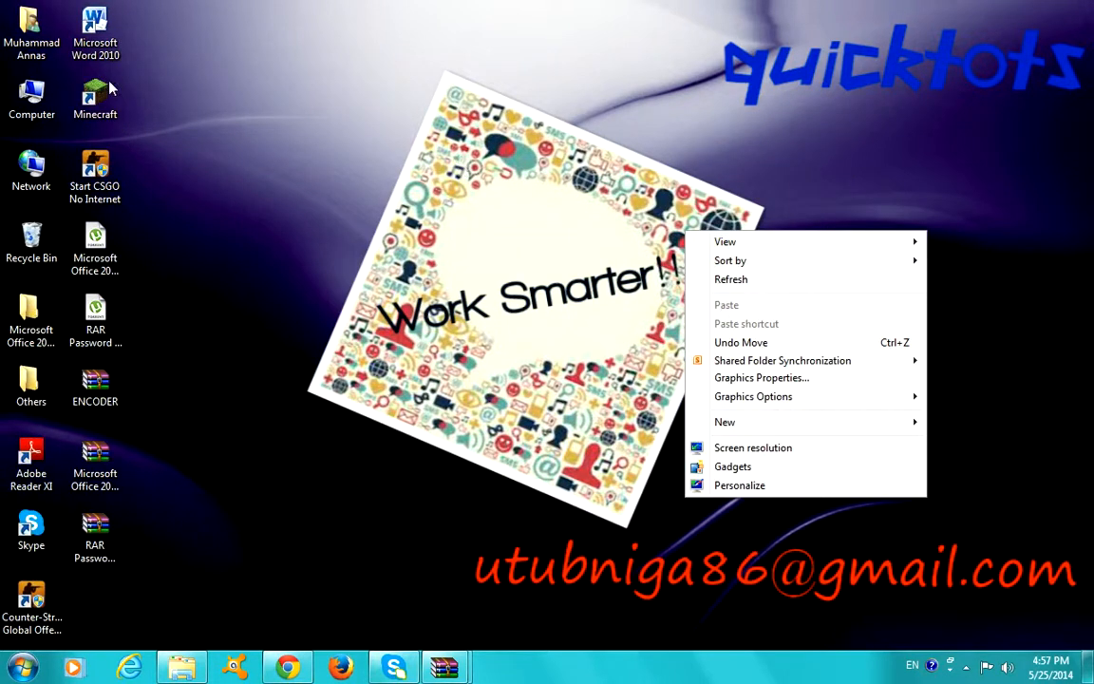
left_click(484, 495)
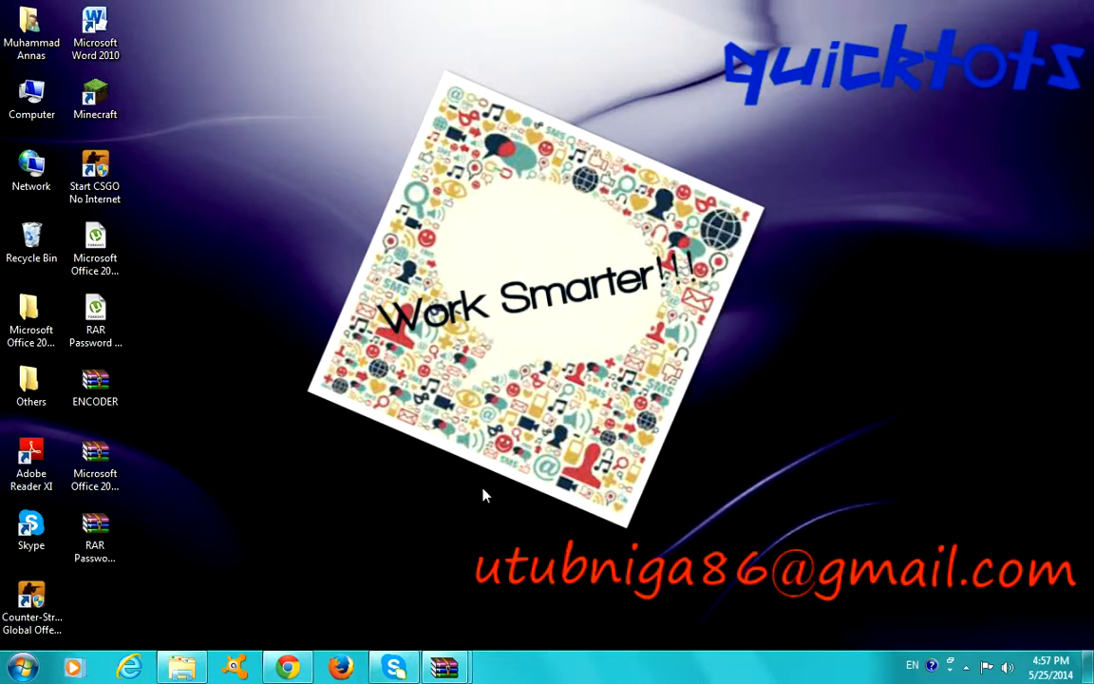
mouse_move(520, 513)
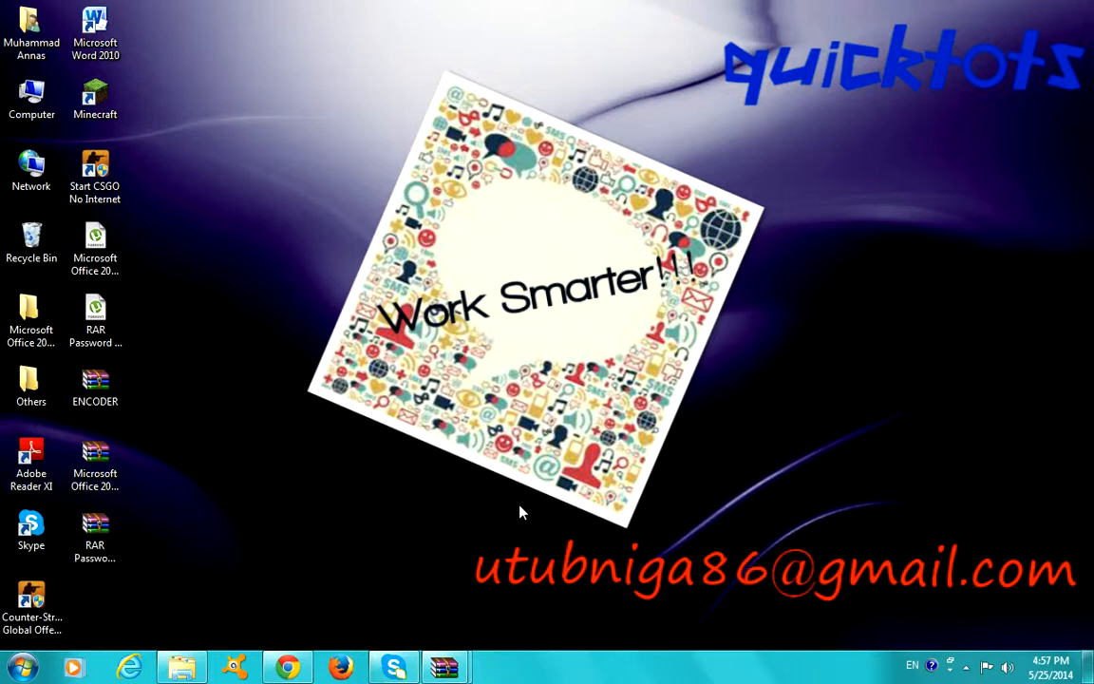